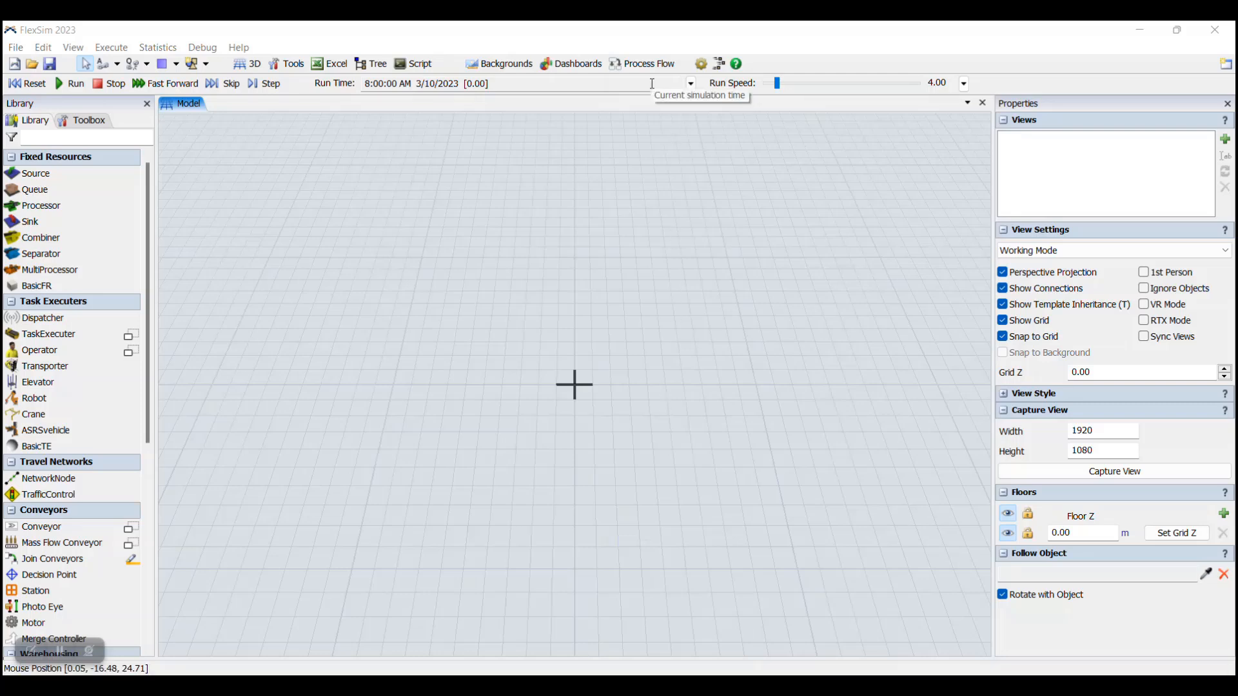
mouse_move(647, 65)
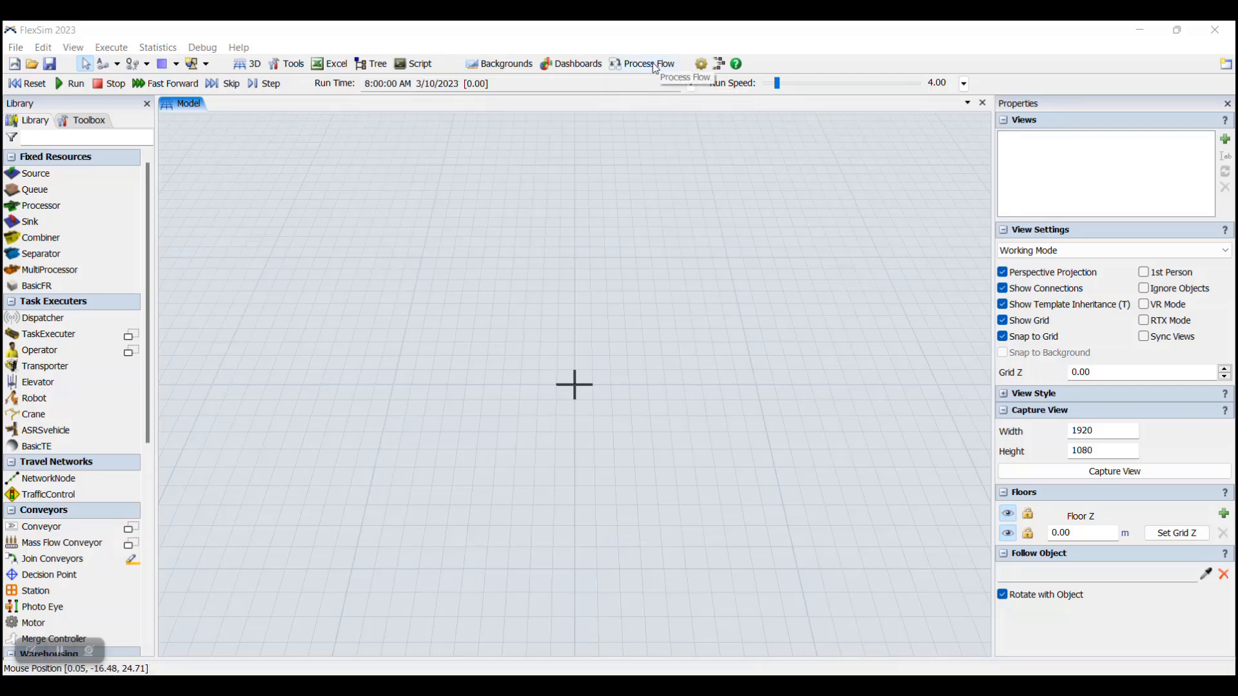
- Add a new General Process Flow from the Process Flow toolbar menu
left_click(648, 63)
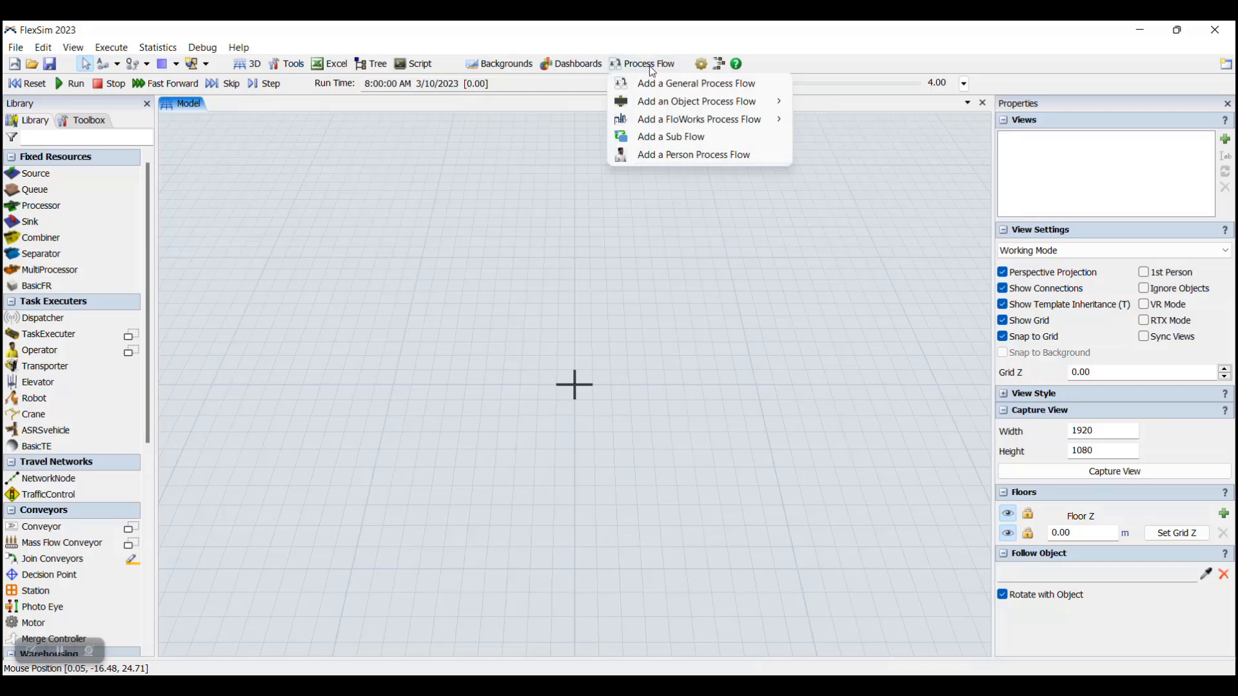
mouse_move(695, 83)
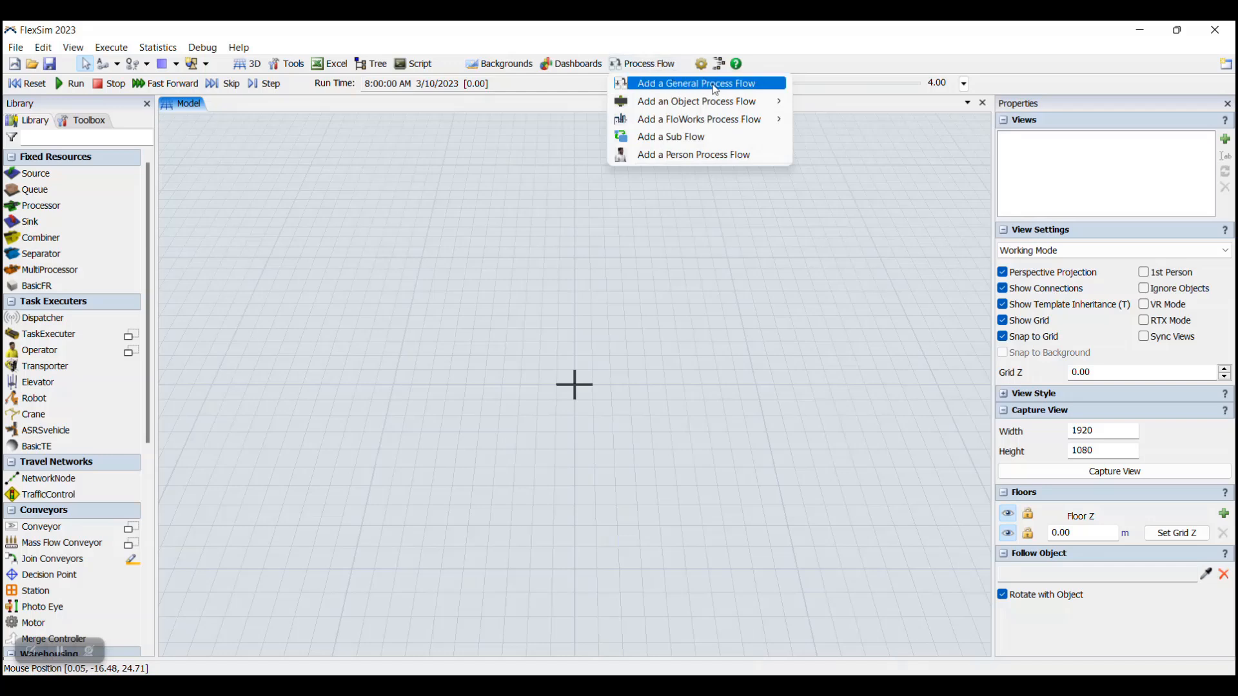
mouse_move(771, 86)
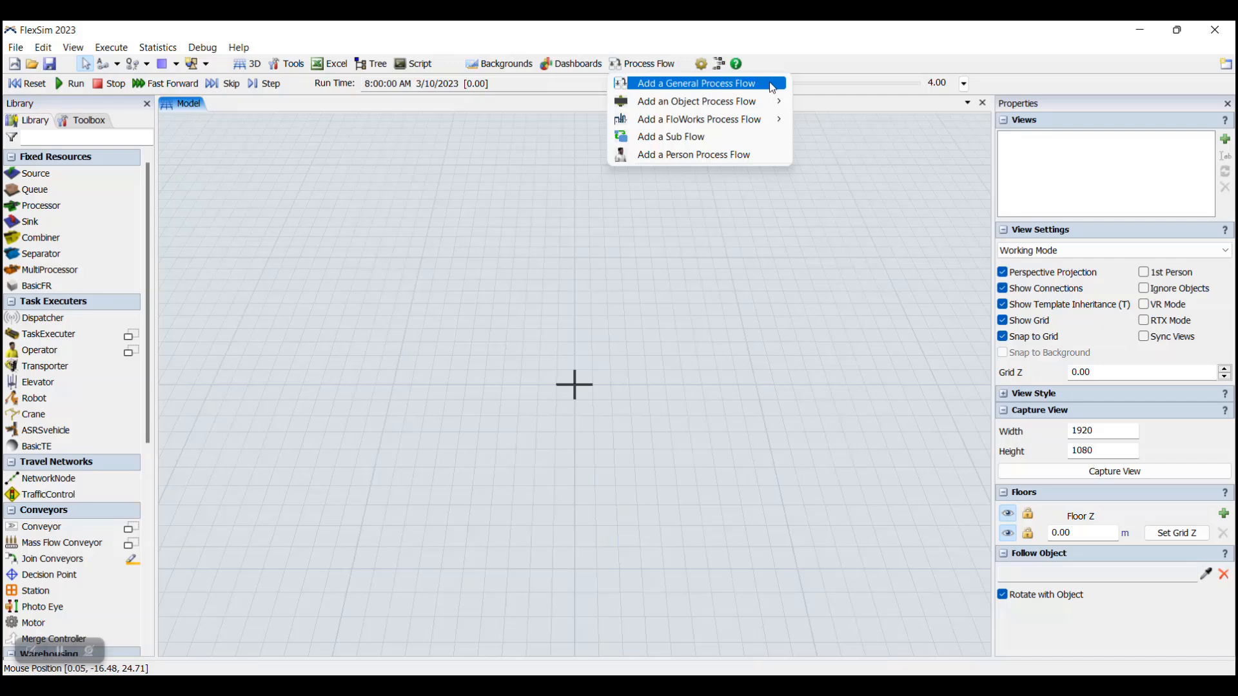
mouse_move(766, 87)
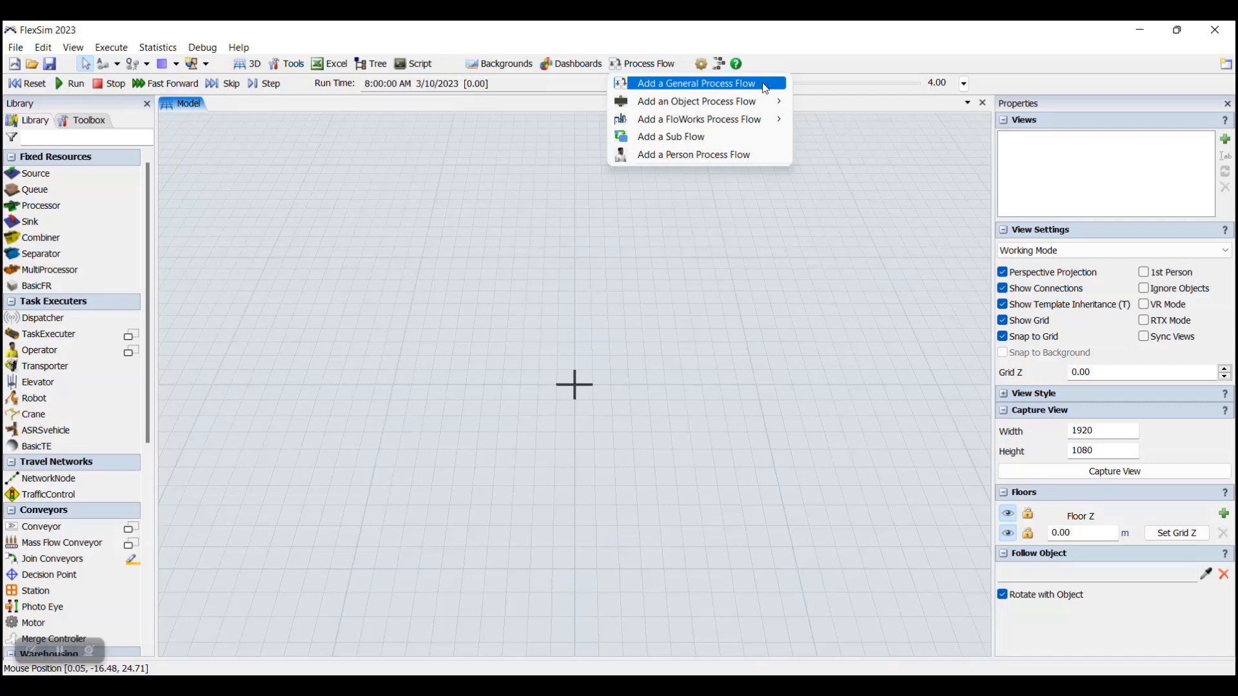
left_click(695, 82)
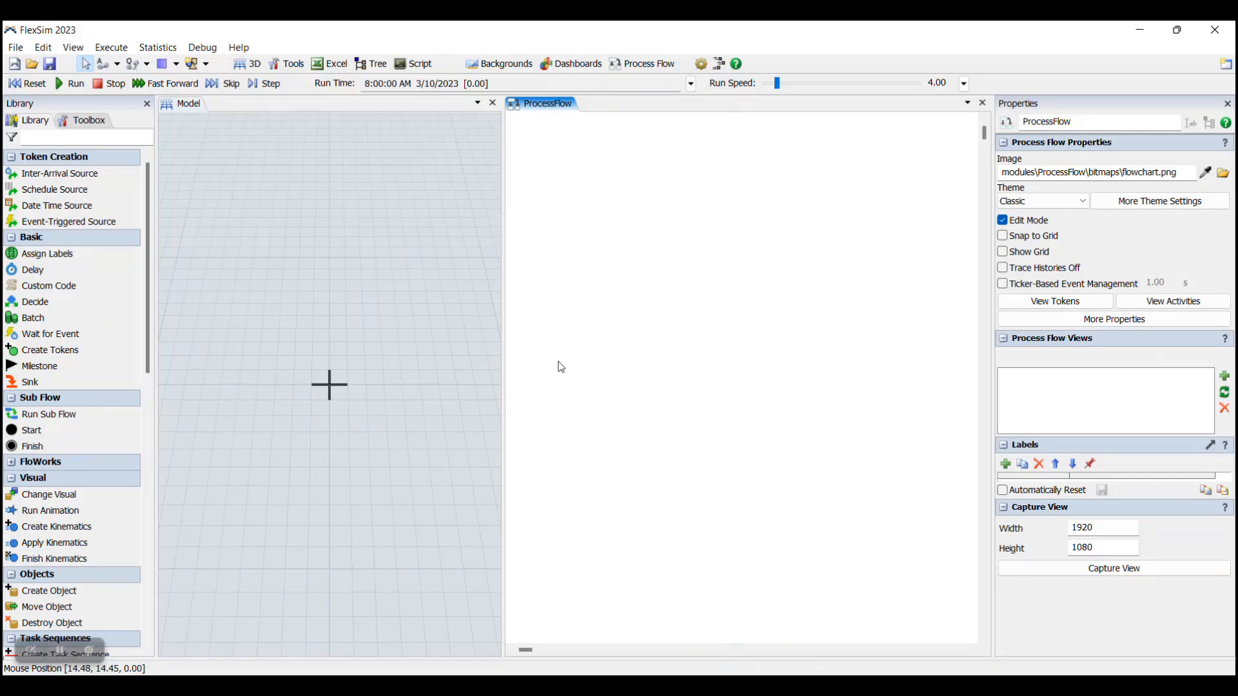
mouse_move(683, 152)
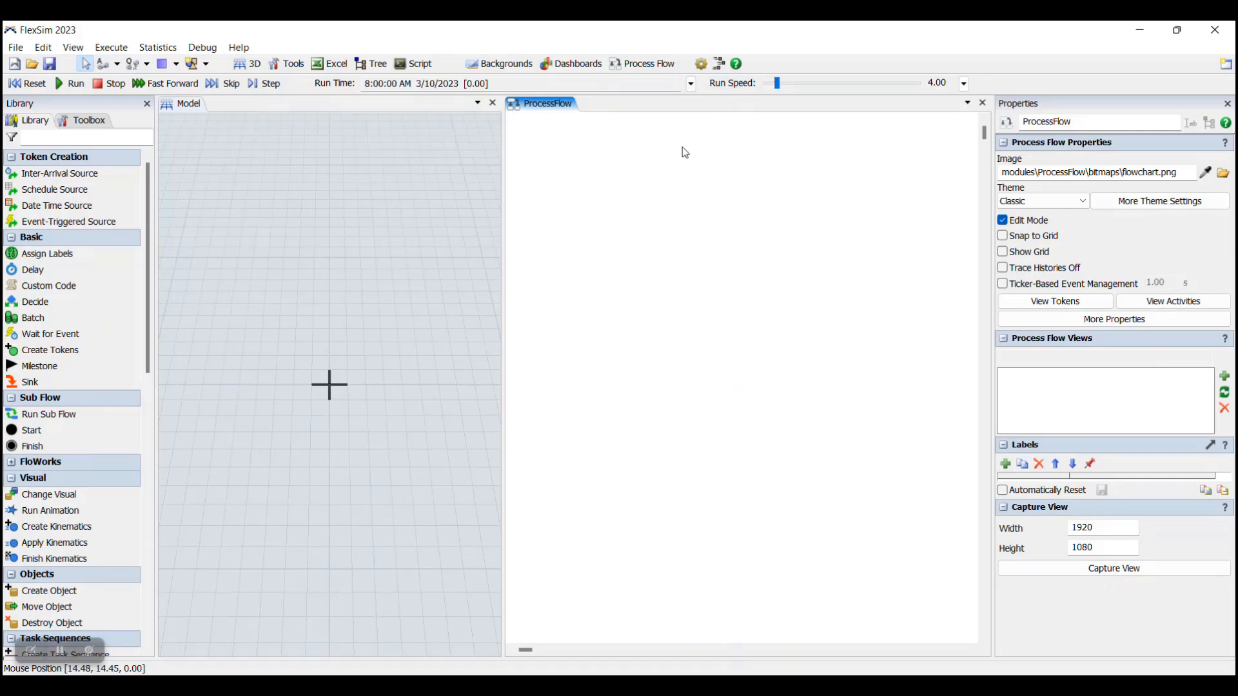
mouse_move(701, 266)
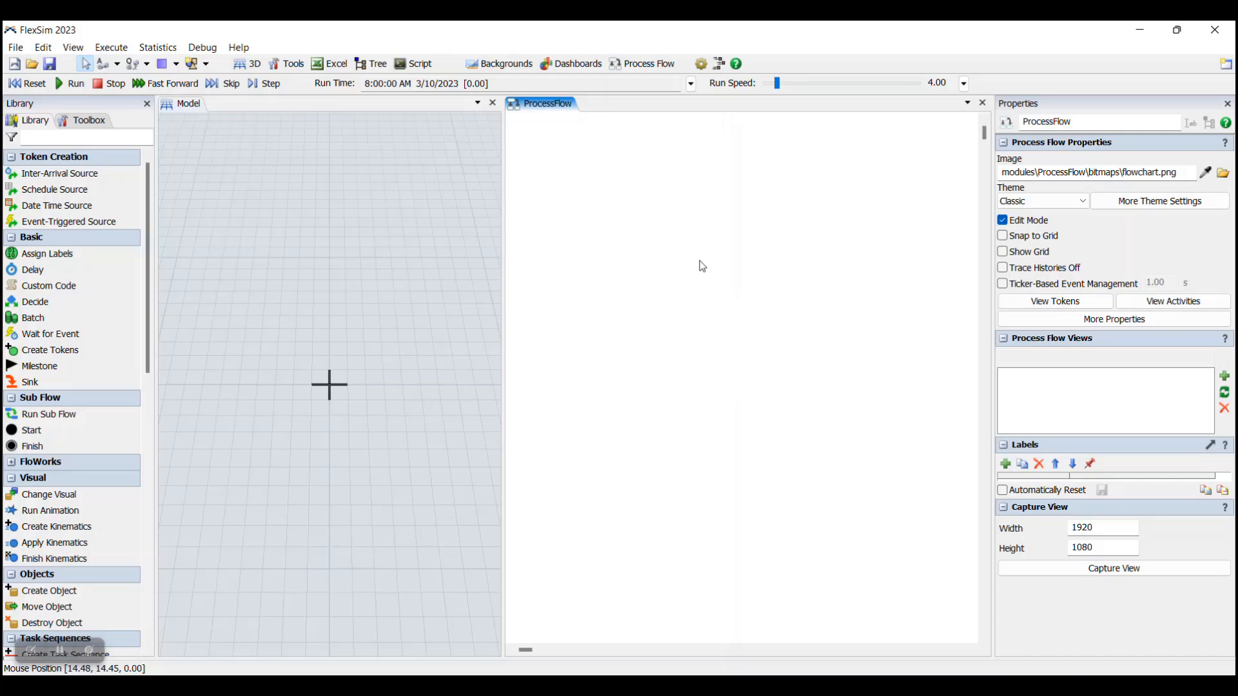
mouse_move(299, 250)
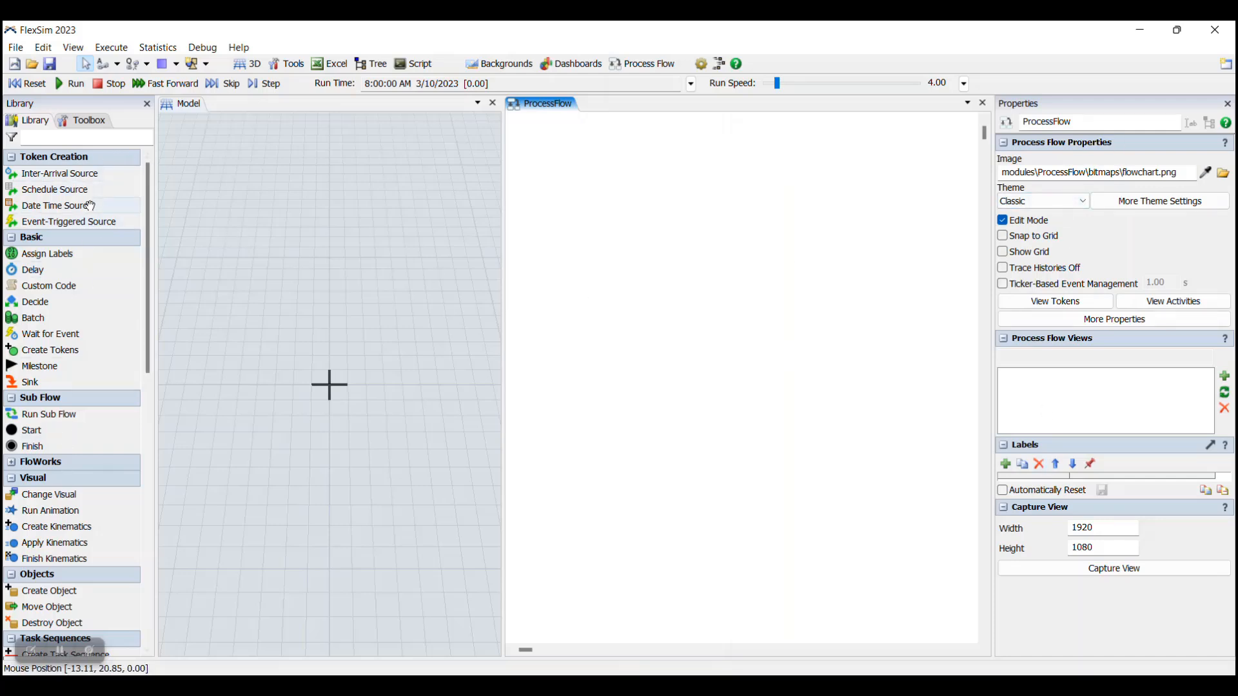
mouse_move(60, 172)
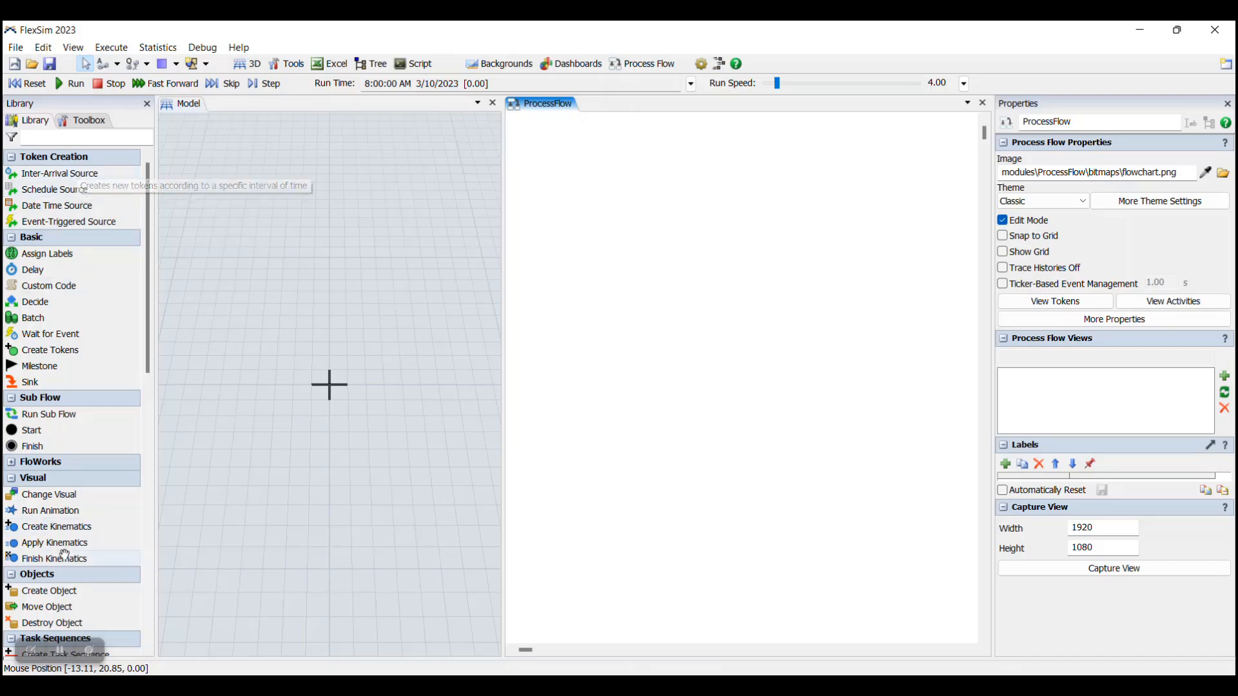
mouse_move(557, 426)
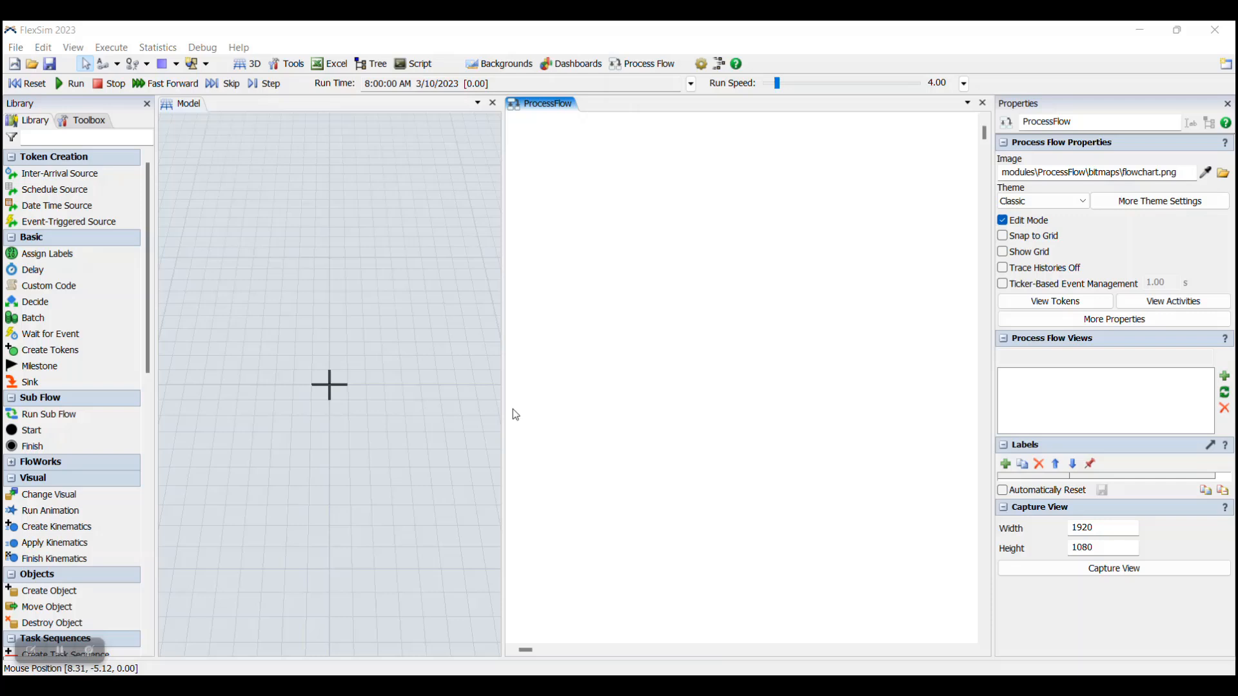
mouse_move(762, 315)
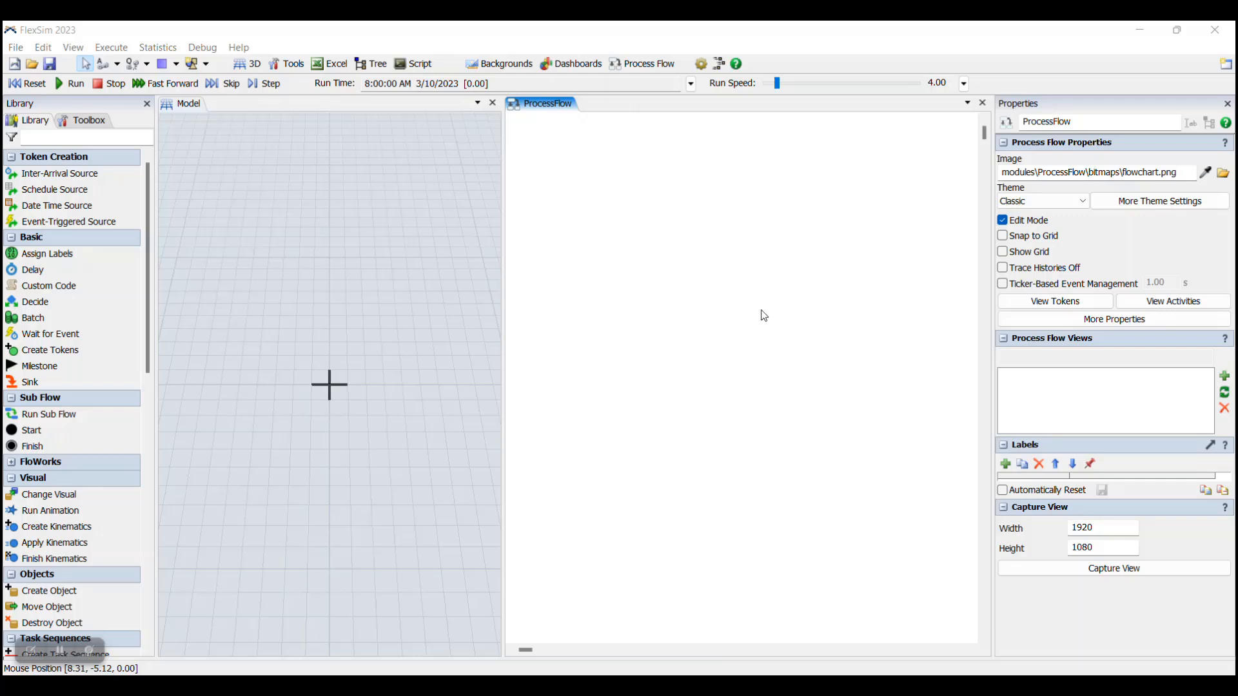
mouse_move(759, 315)
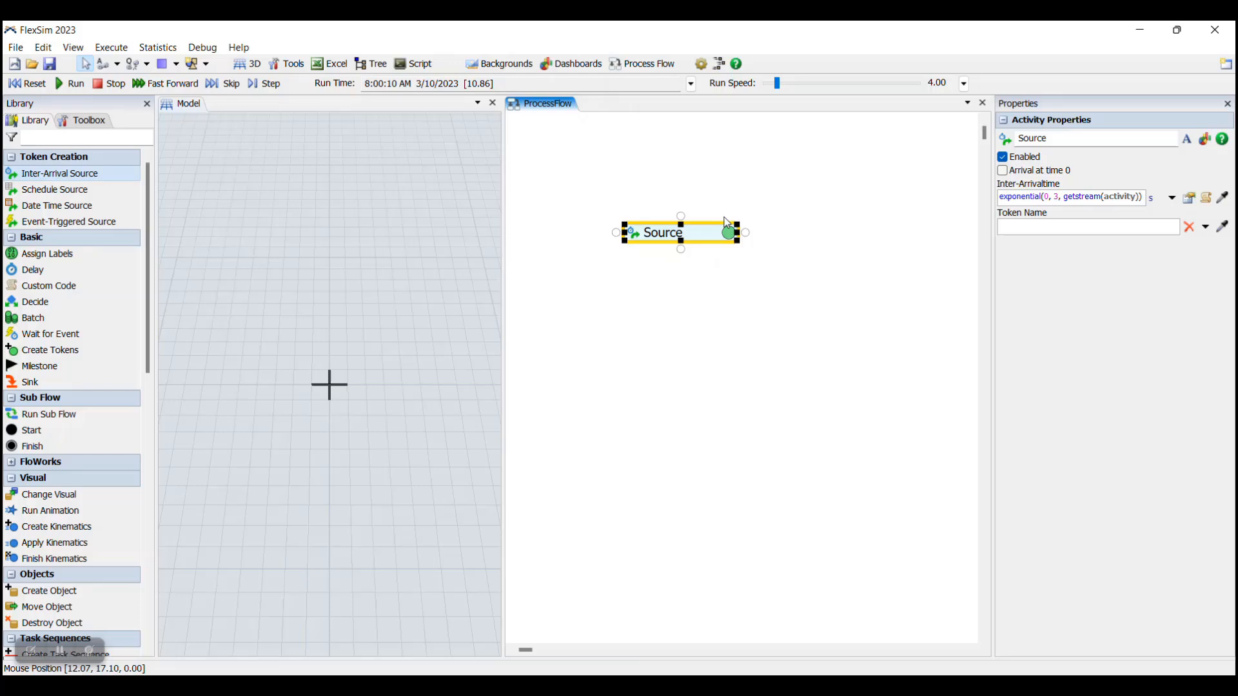
mouse_move(913, 349)
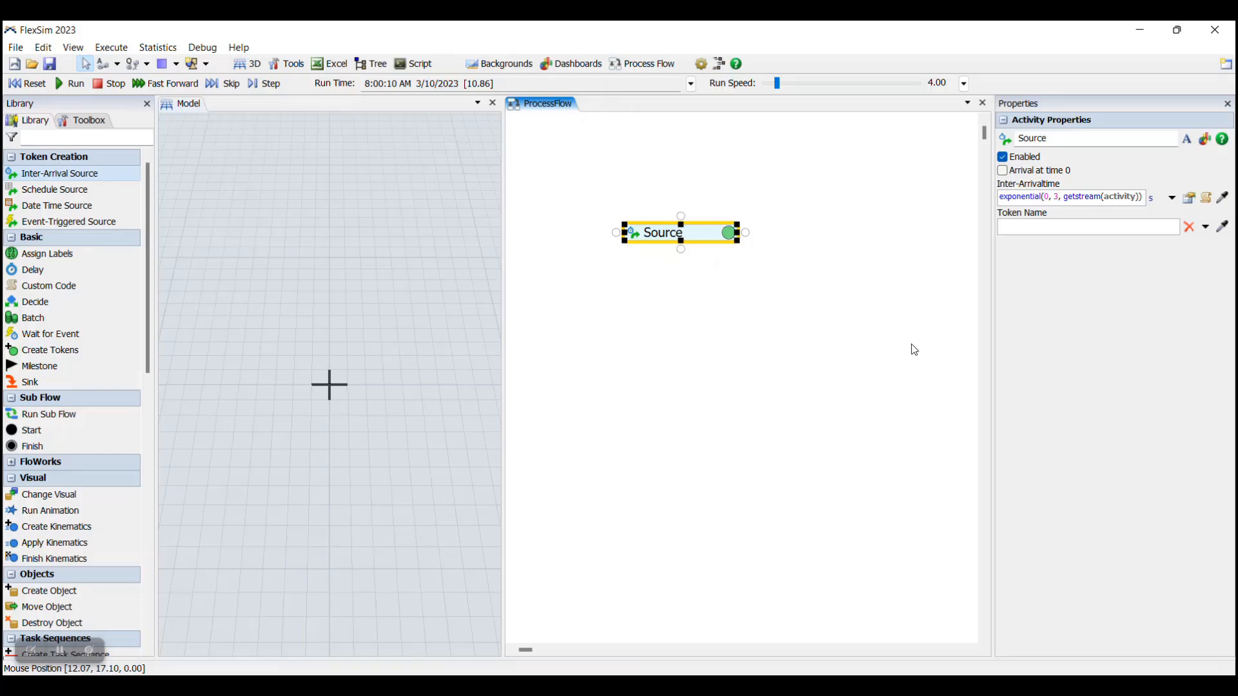
mouse_move(78, 166)
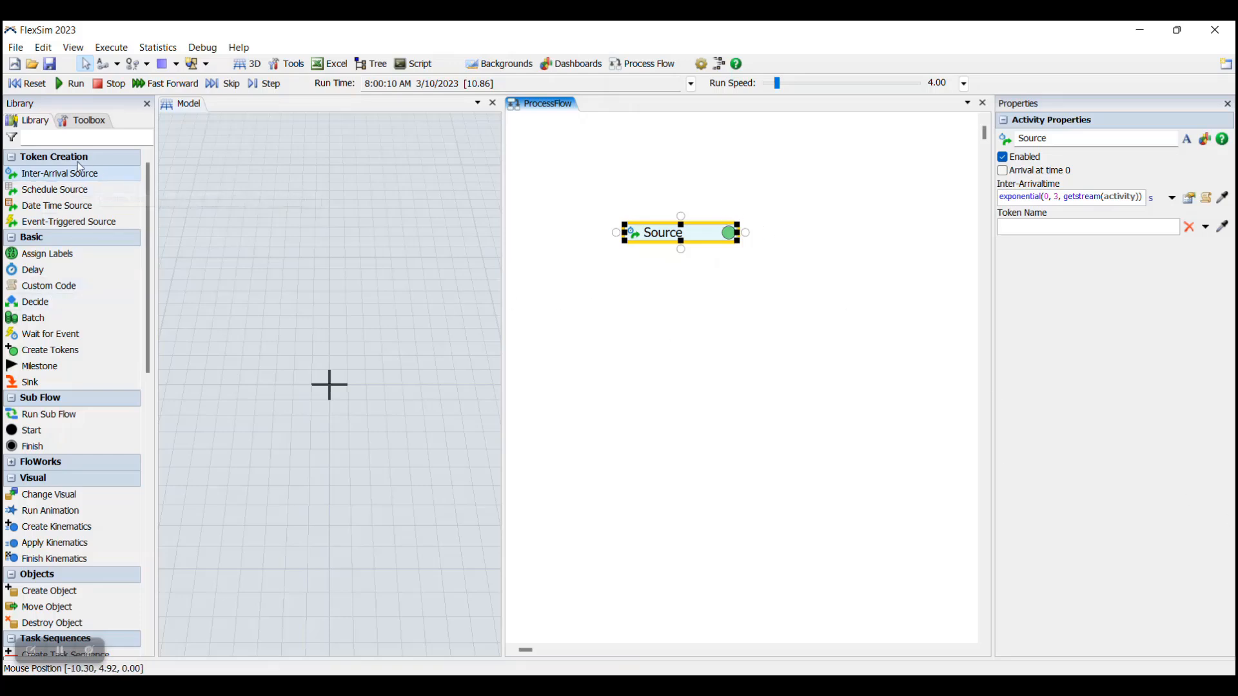
mouse_move(57, 205)
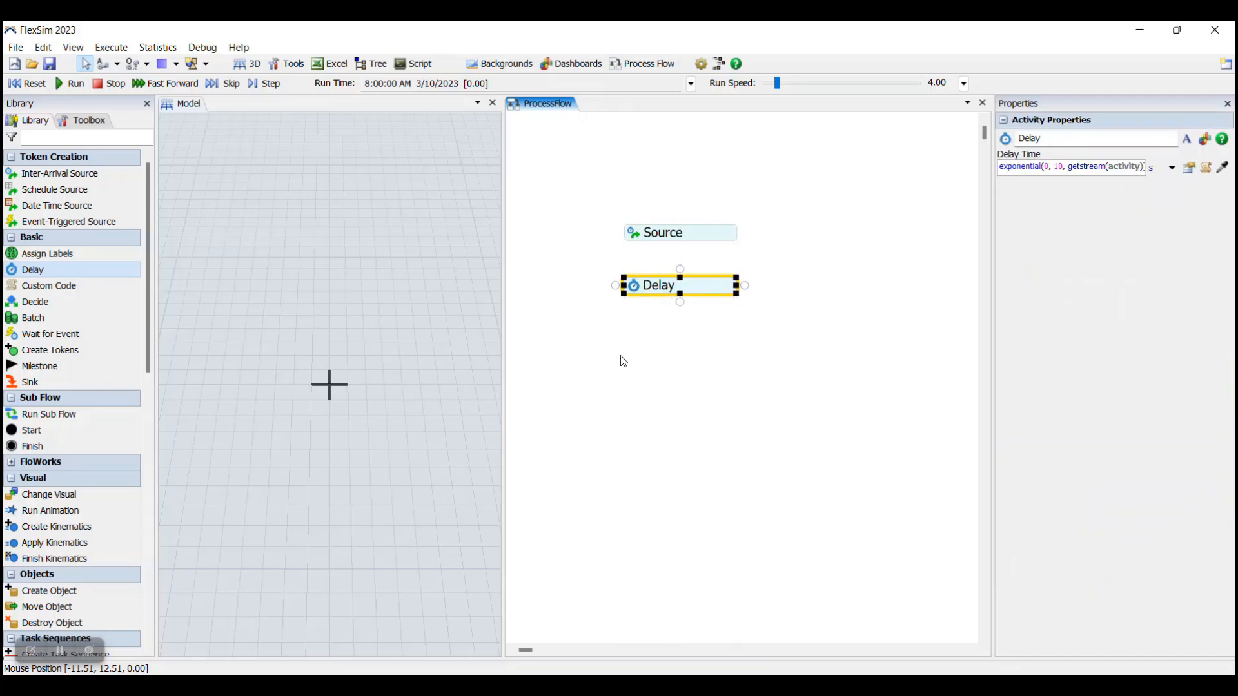
mouse_move(631, 354)
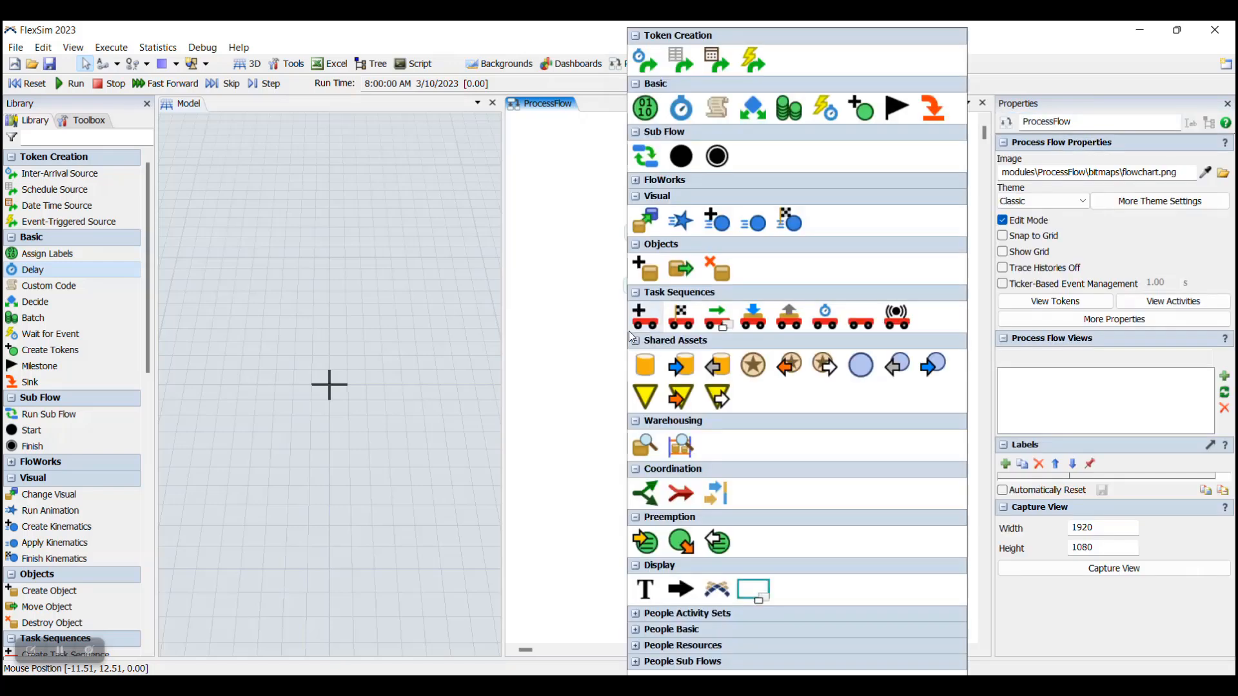
mouse_move(681, 109)
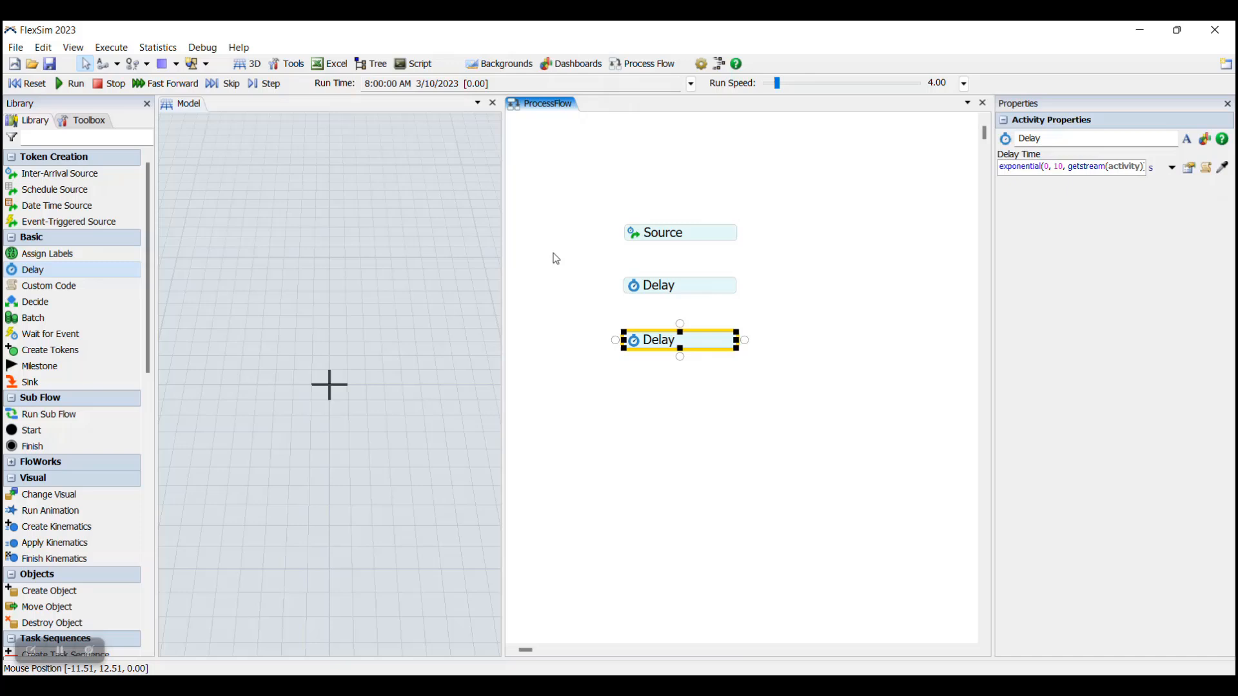
mouse_move(673, 278)
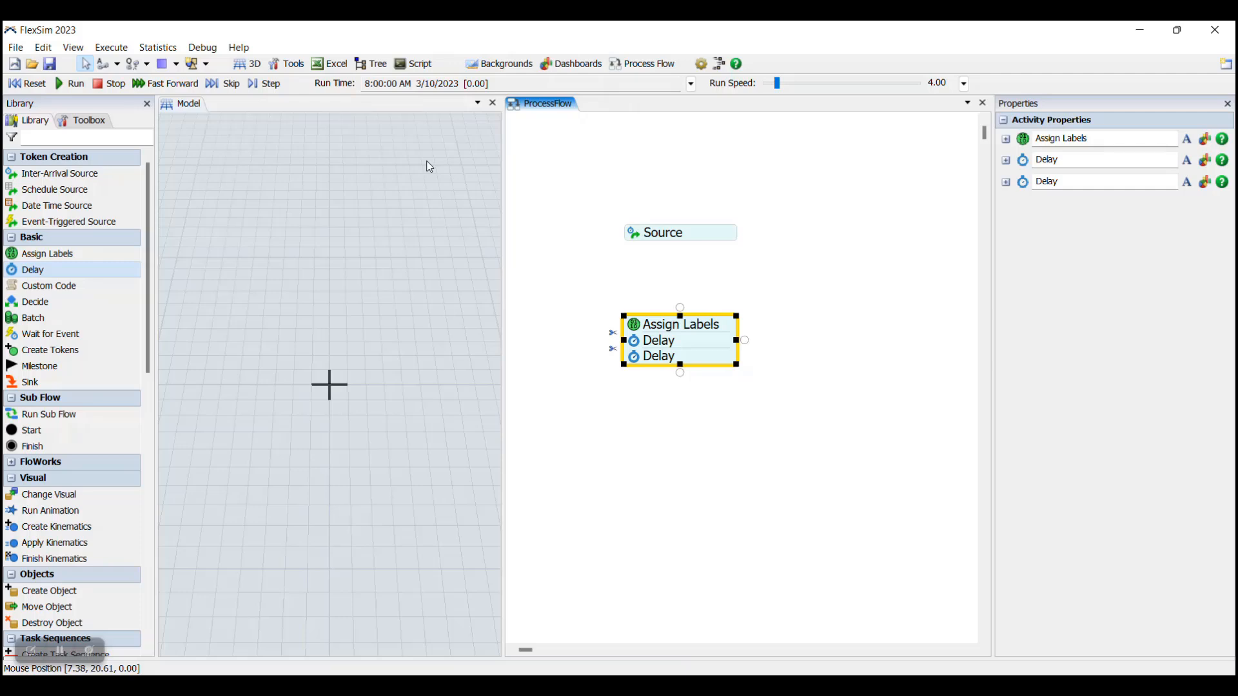
mouse_move(743, 180)
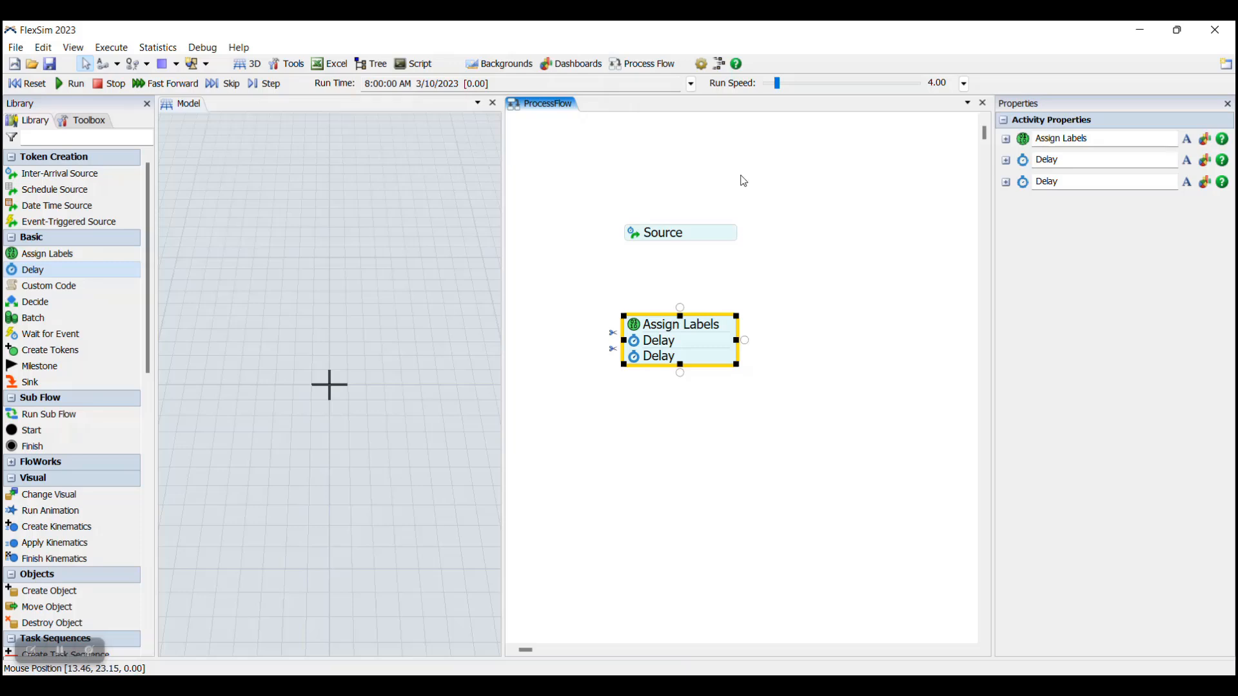
mouse_move(618, 326)
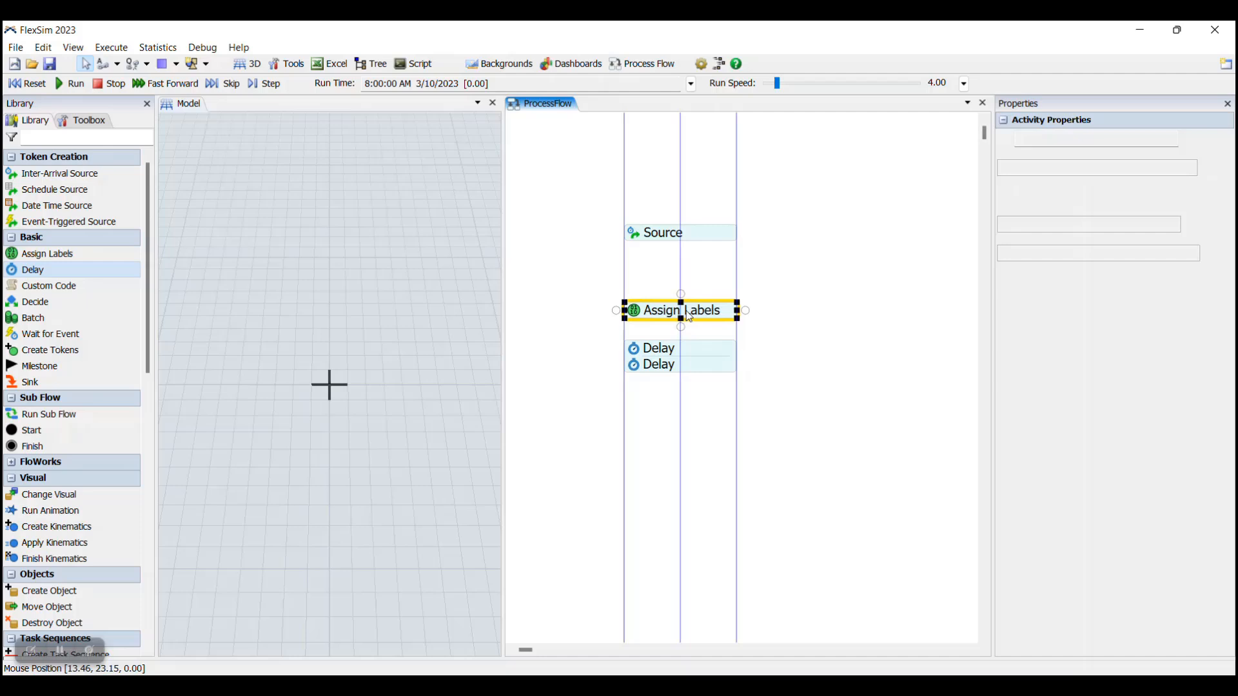
- Inspect the Assign Labels activity's properties
left_click(681, 309)
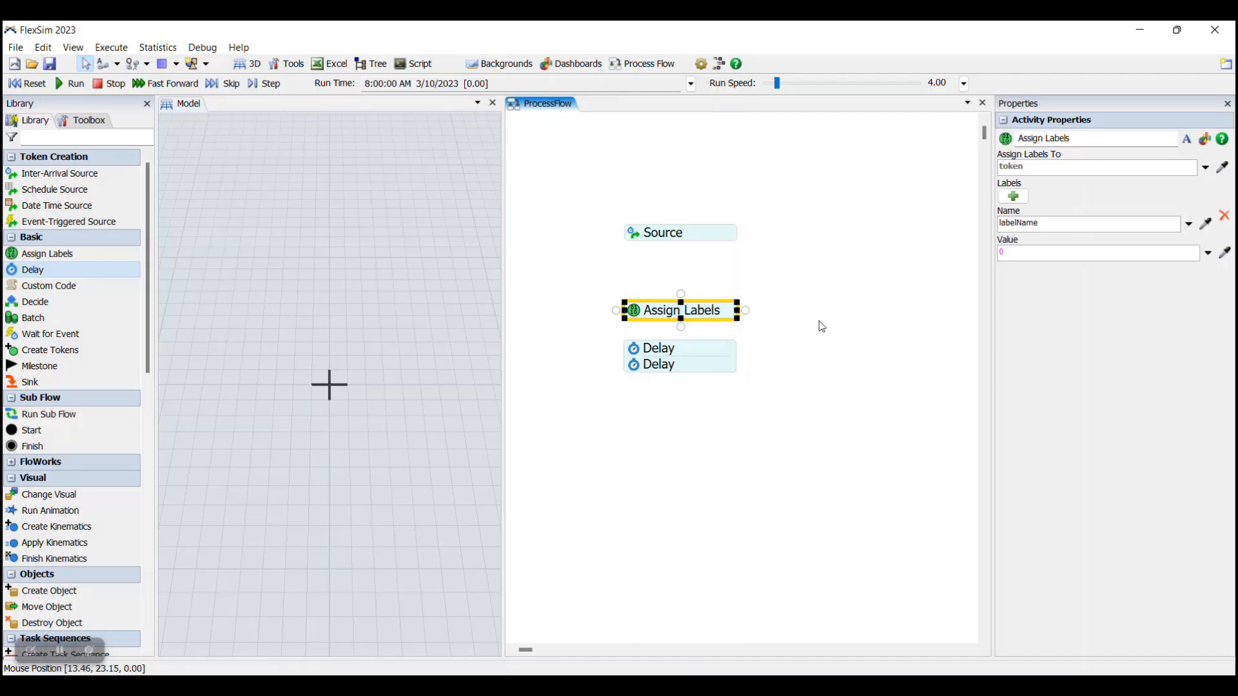
mouse_move(714, 380)
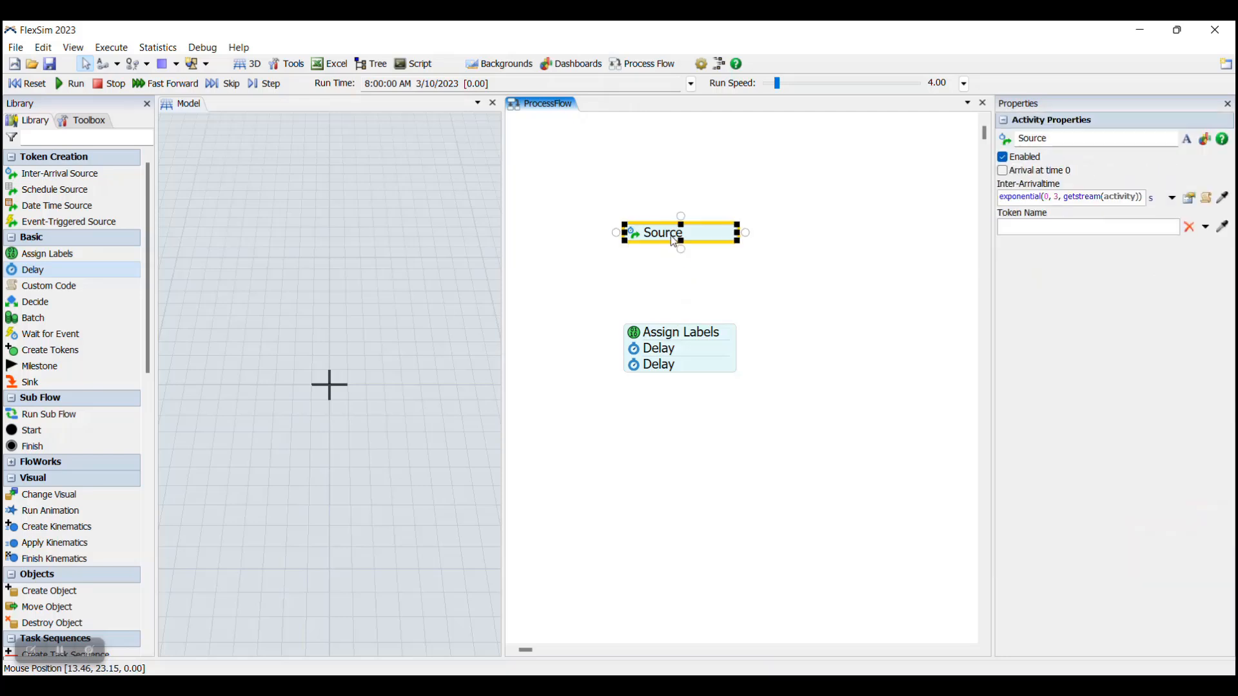
mouse_move(749, 244)
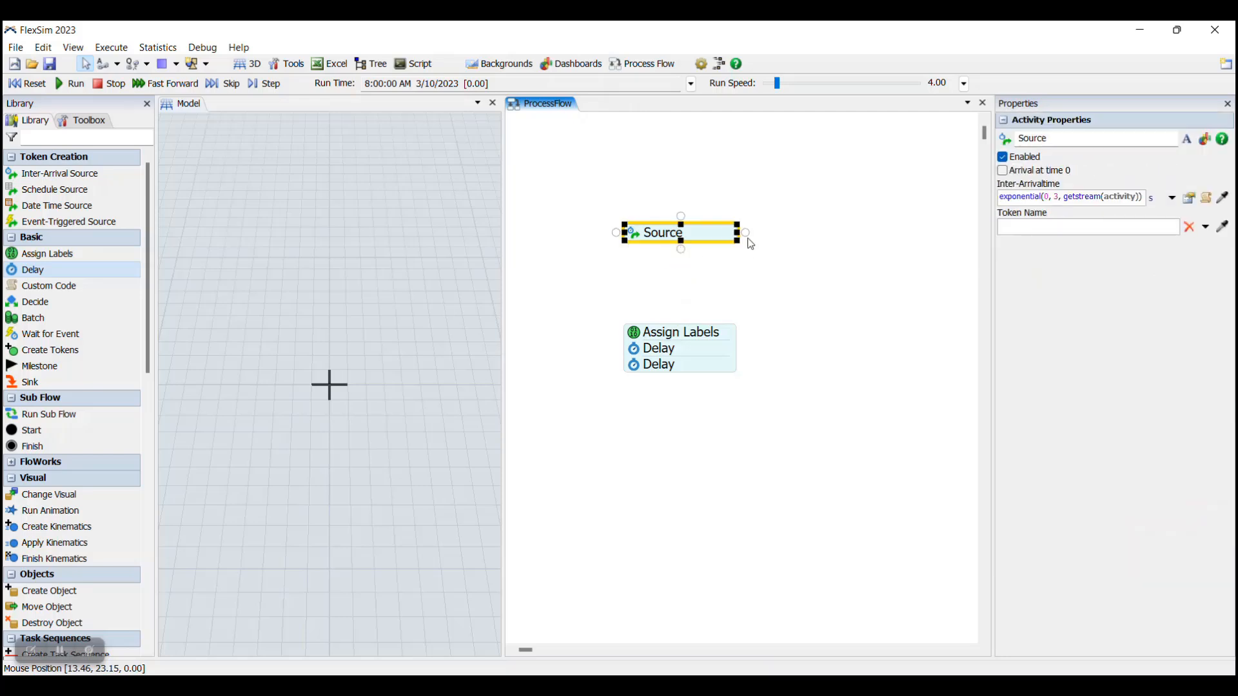
mouse_move(615, 234)
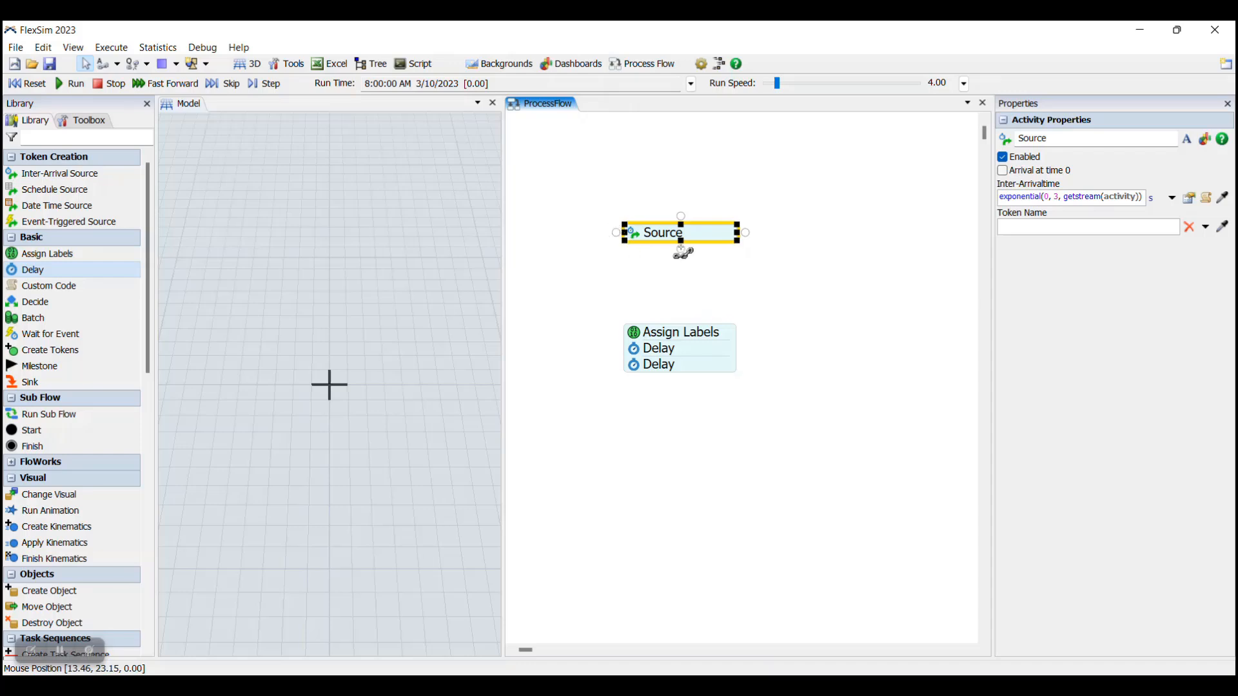
- Reattach the Source's connector from the lone Delay onto the Assign Labels stack
left_click_drag(681, 252, 681, 332)
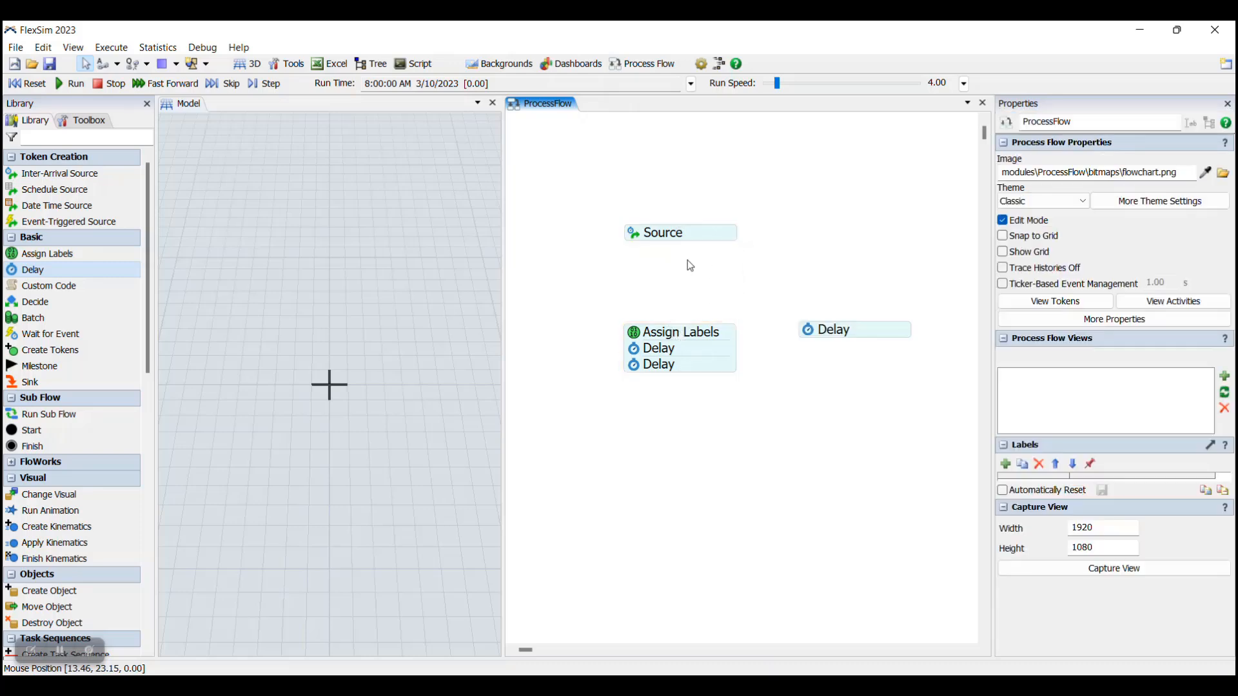
left_click(679, 232)
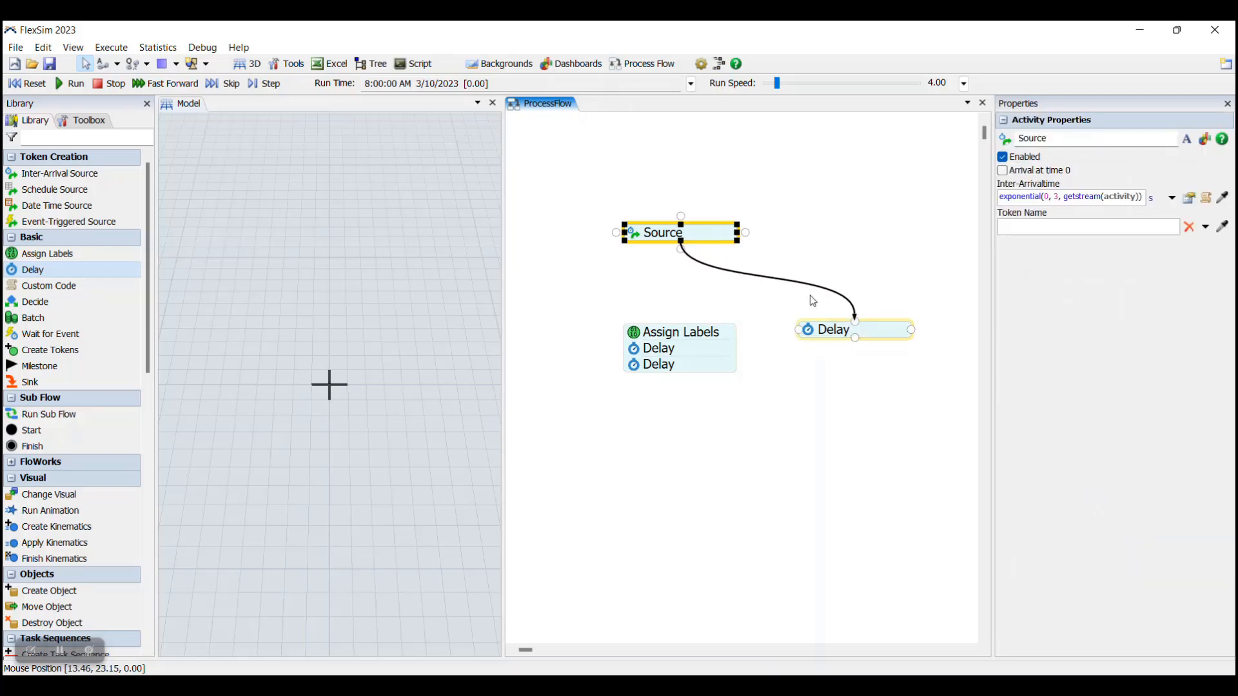
left_click(774, 283)
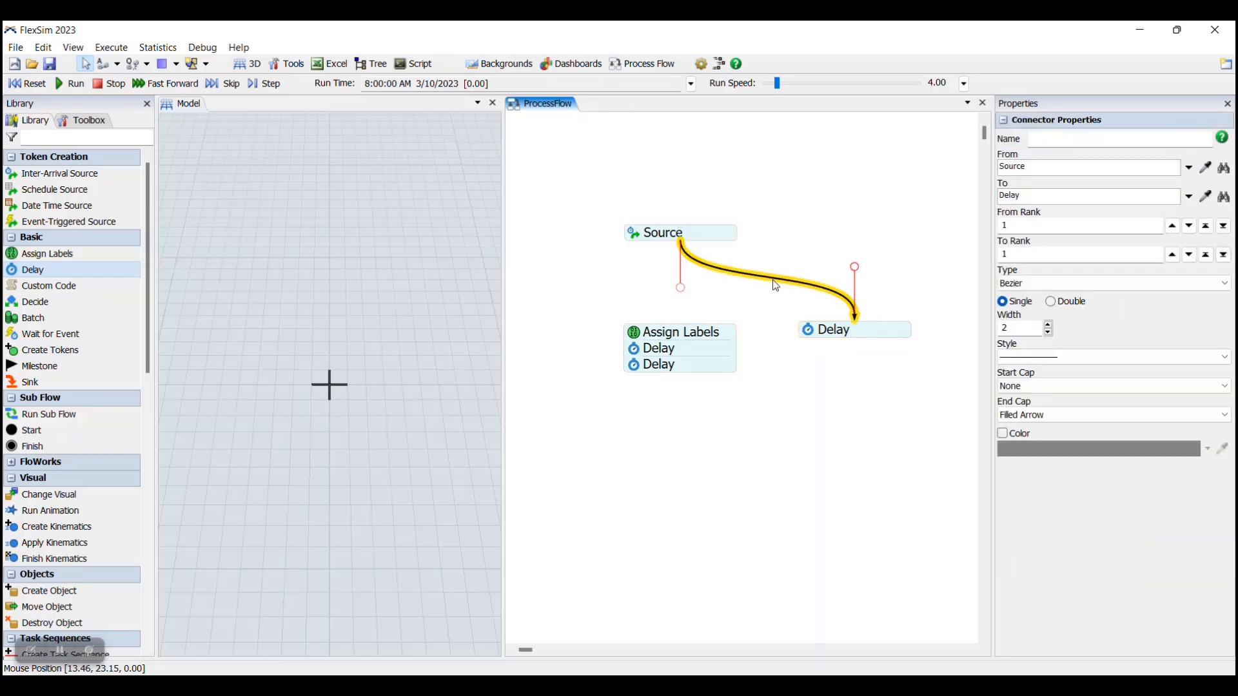
mouse_move(860, 375)
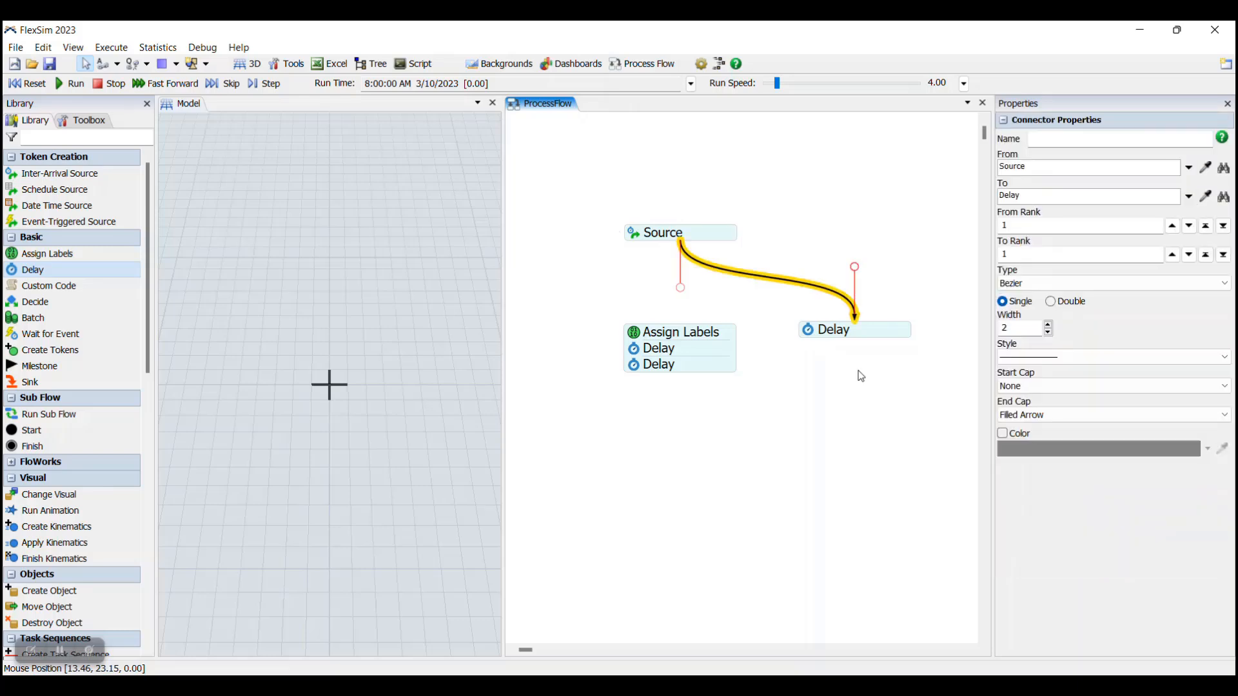
mouse_move(863, 341)
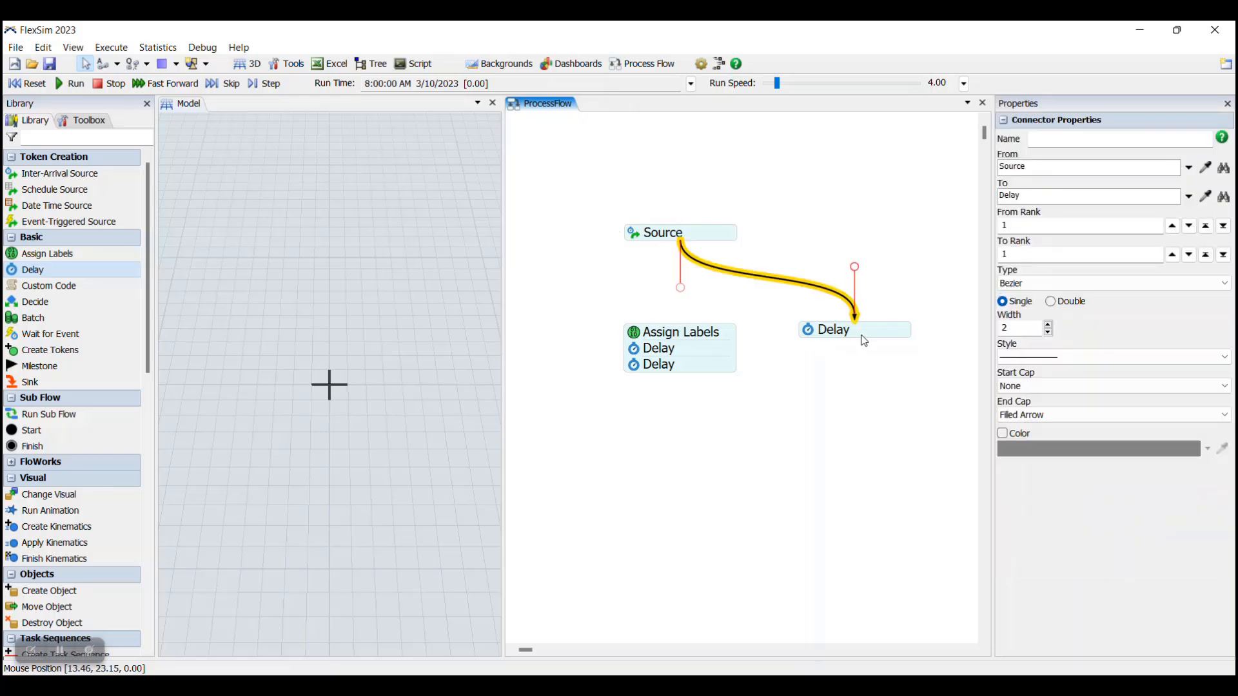
left_click_drag(857, 316, 804, 282)
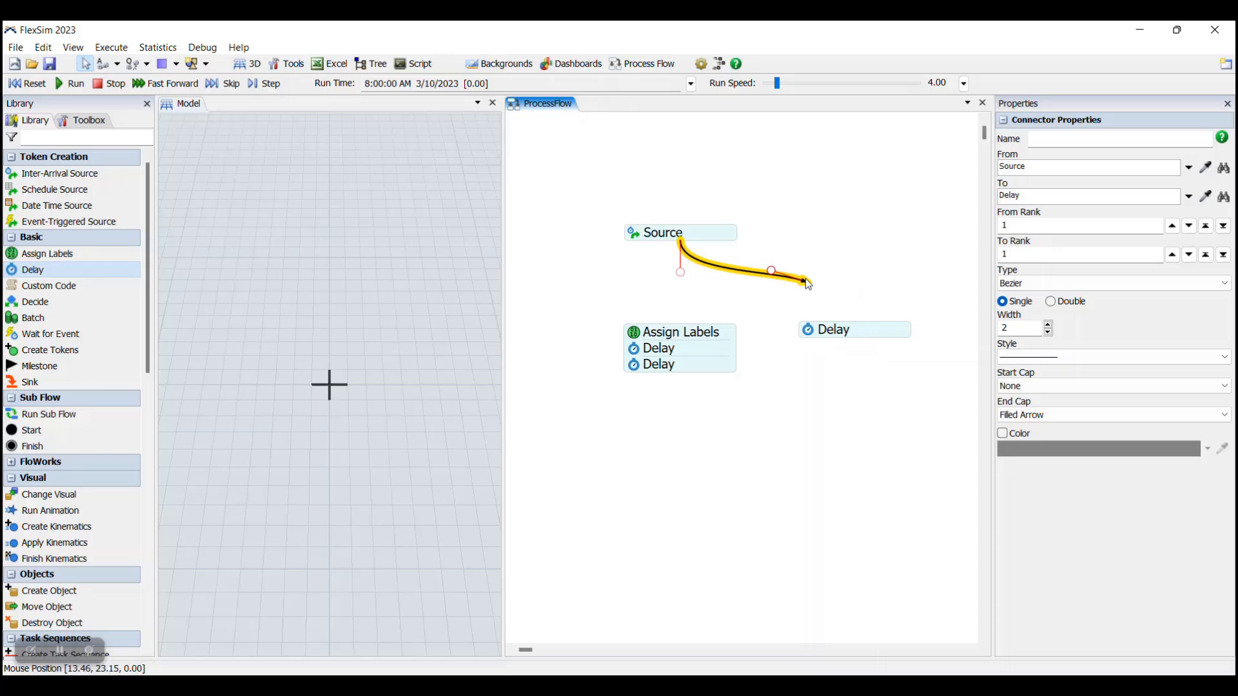
left_click_drag(804, 282, 680, 331)
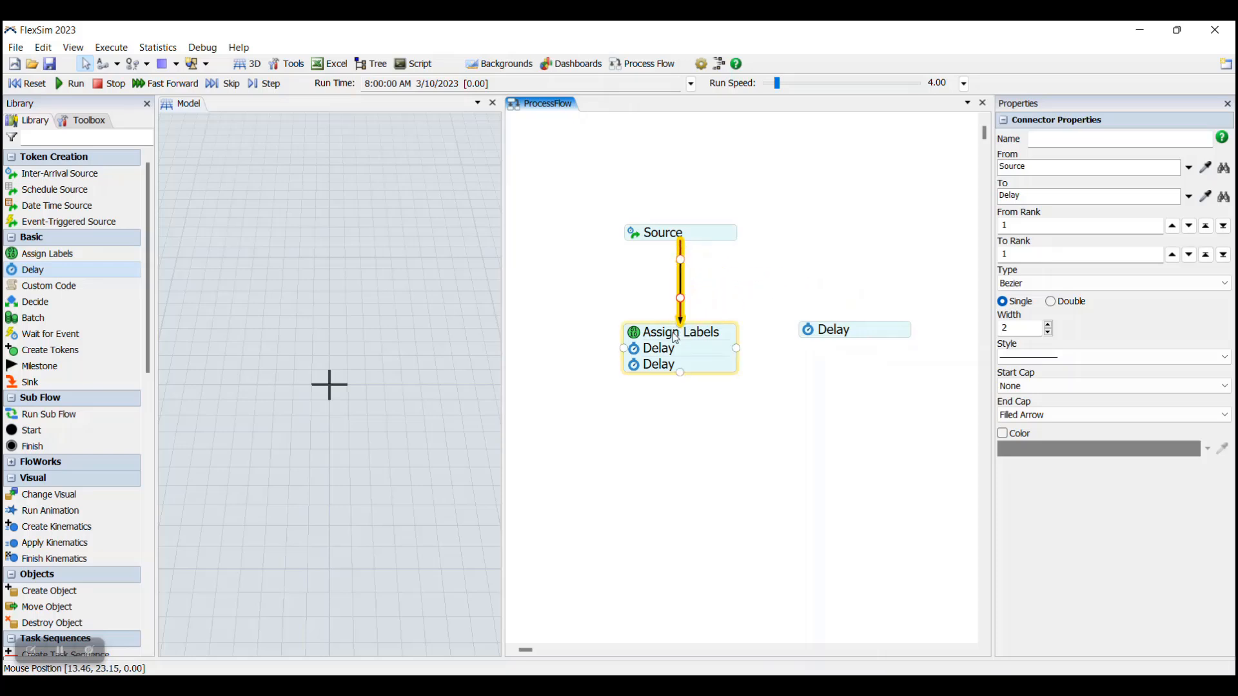
- Move the standalone Delay activity aside, away from the Assign Labels stack
left_click(832, 332)
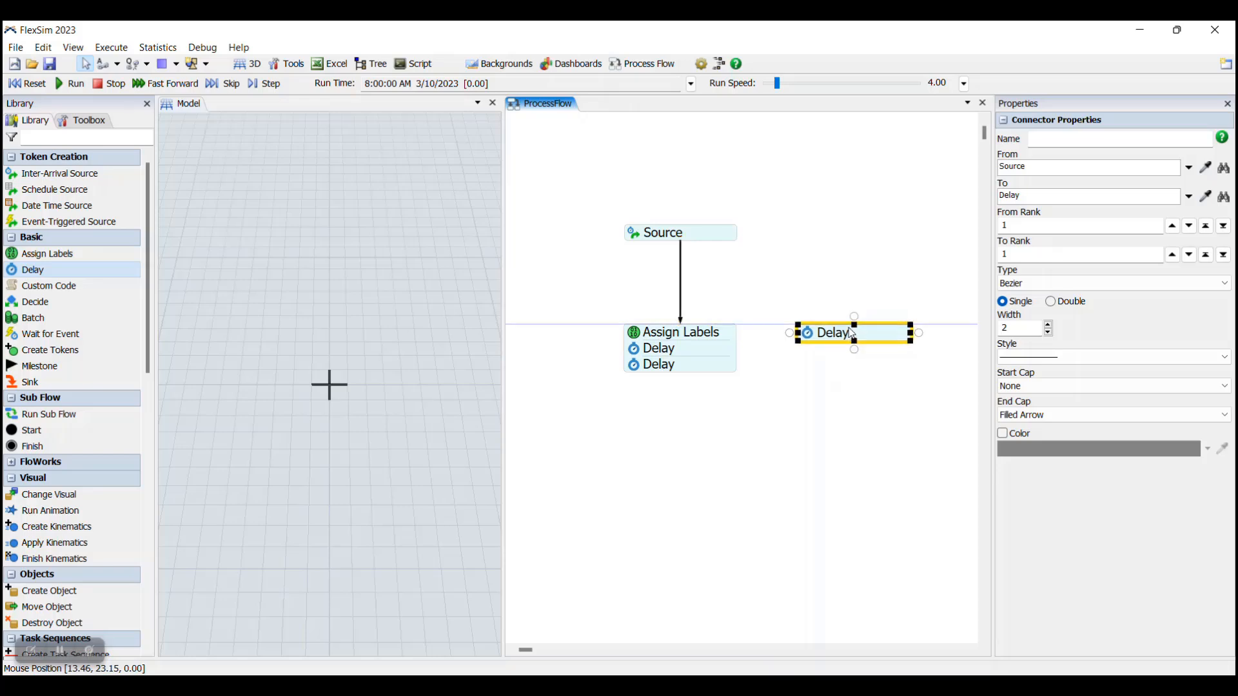
left_click_drag(852, 332, 679, 451)
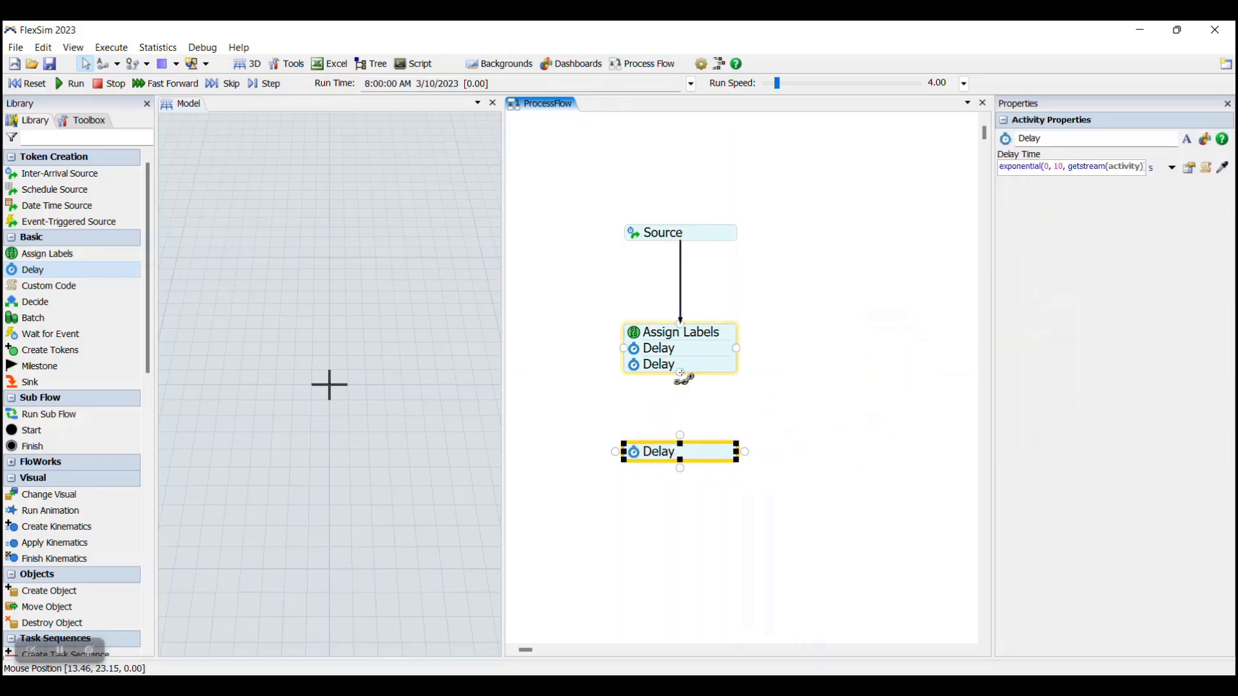
left_click_drag(680, 380, 679, 451)
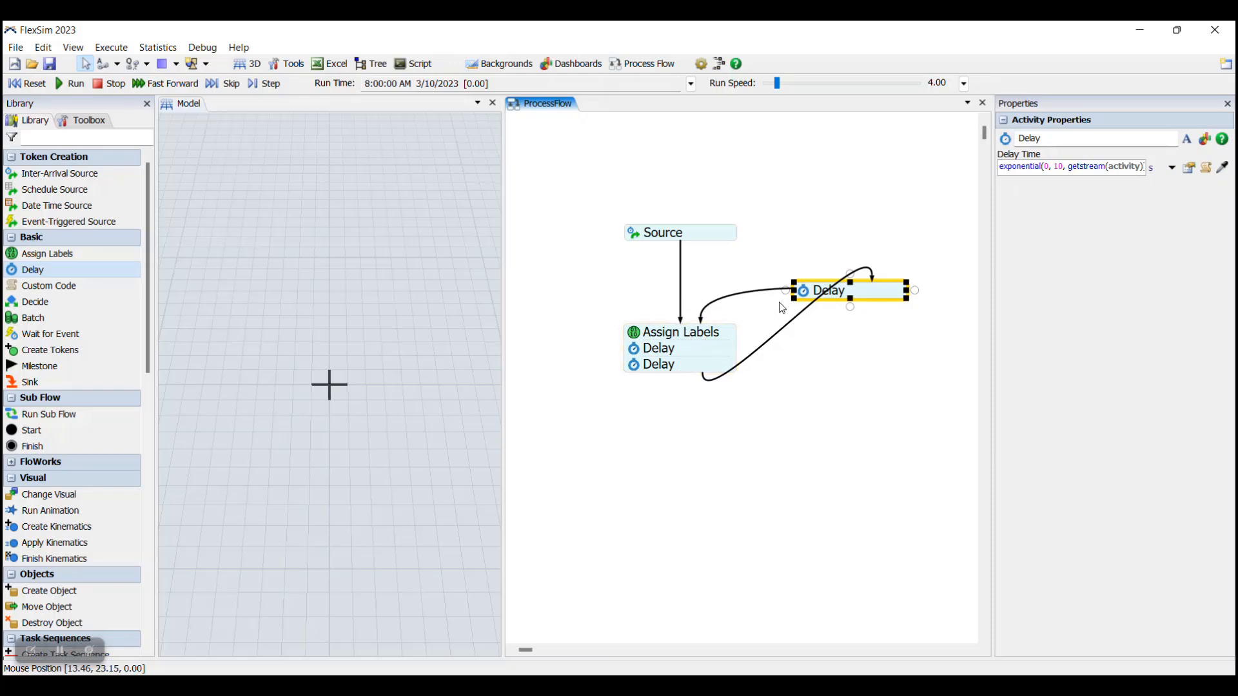
- Clear the canvas selection and scroll the Library down toward the Display section
left_click(797, 326)
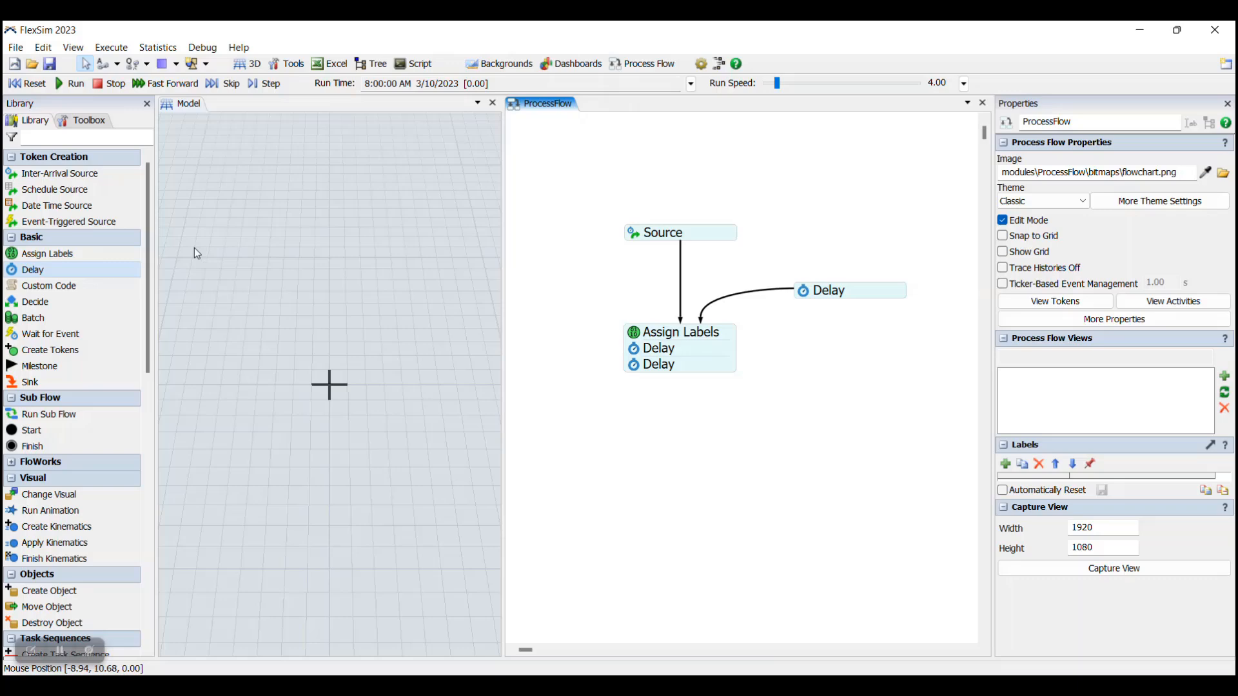
scroll("down", 3)
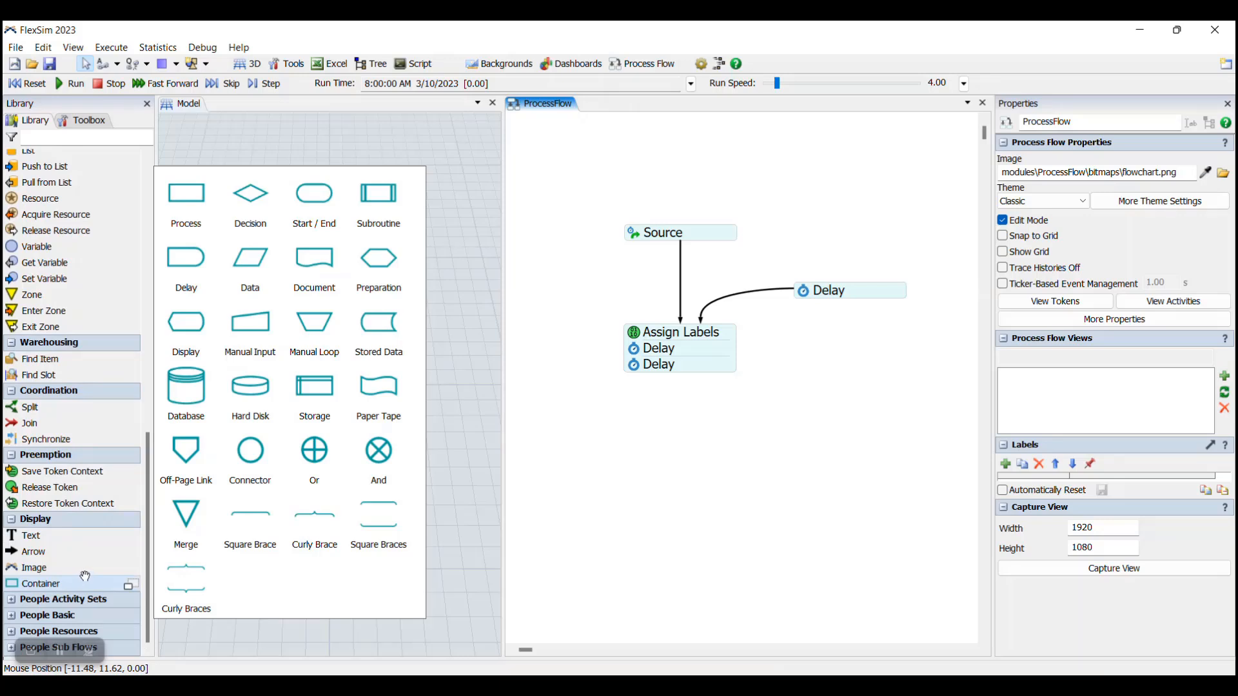
mouse_move(378, 261)
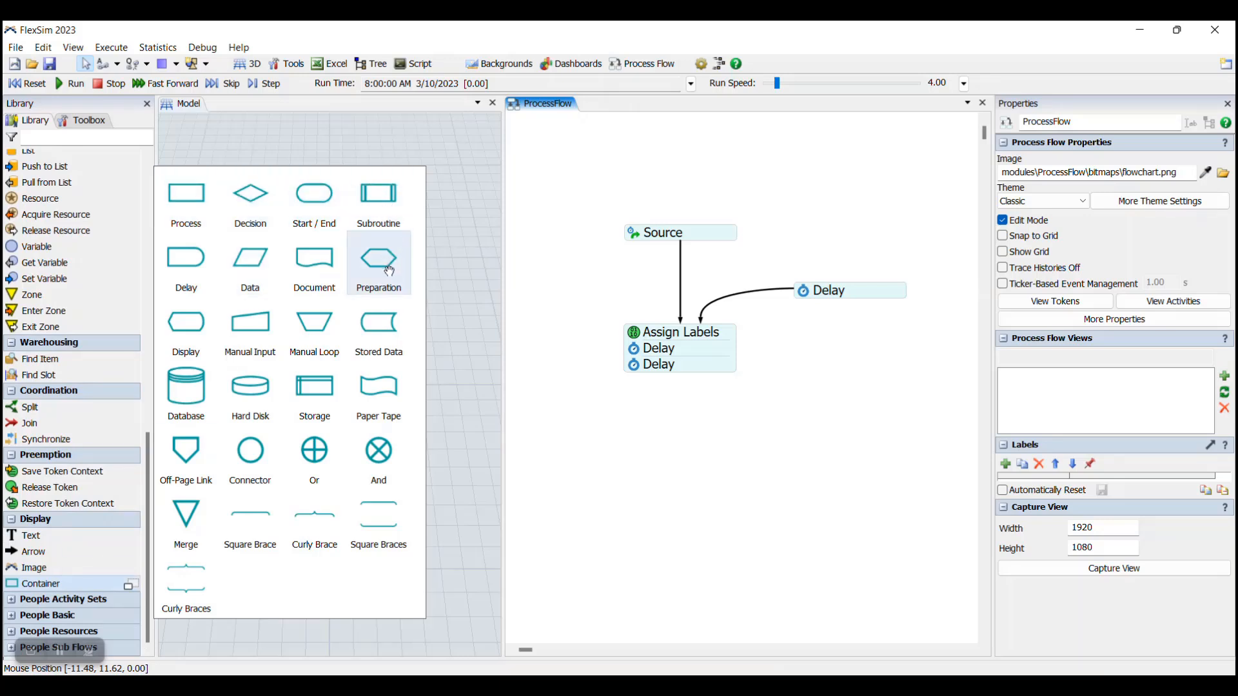
mouse_move(186, 386)
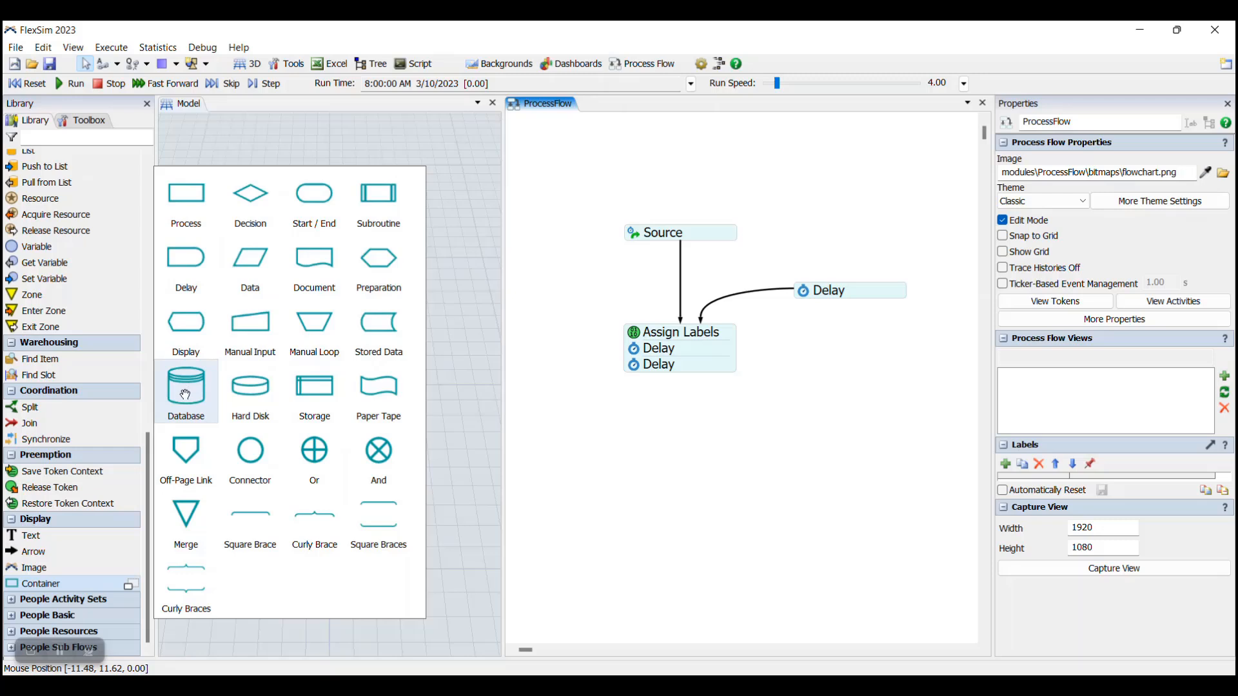
mouse_move(378, 450)
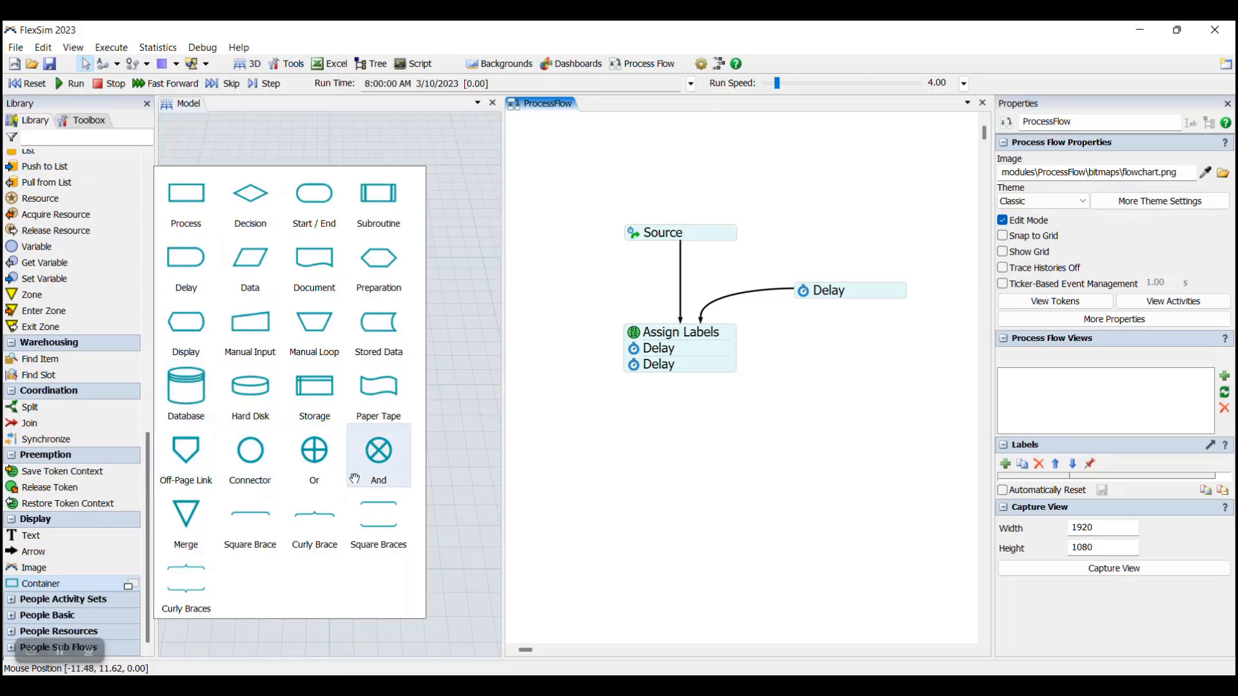
mouse_move(185, 196)
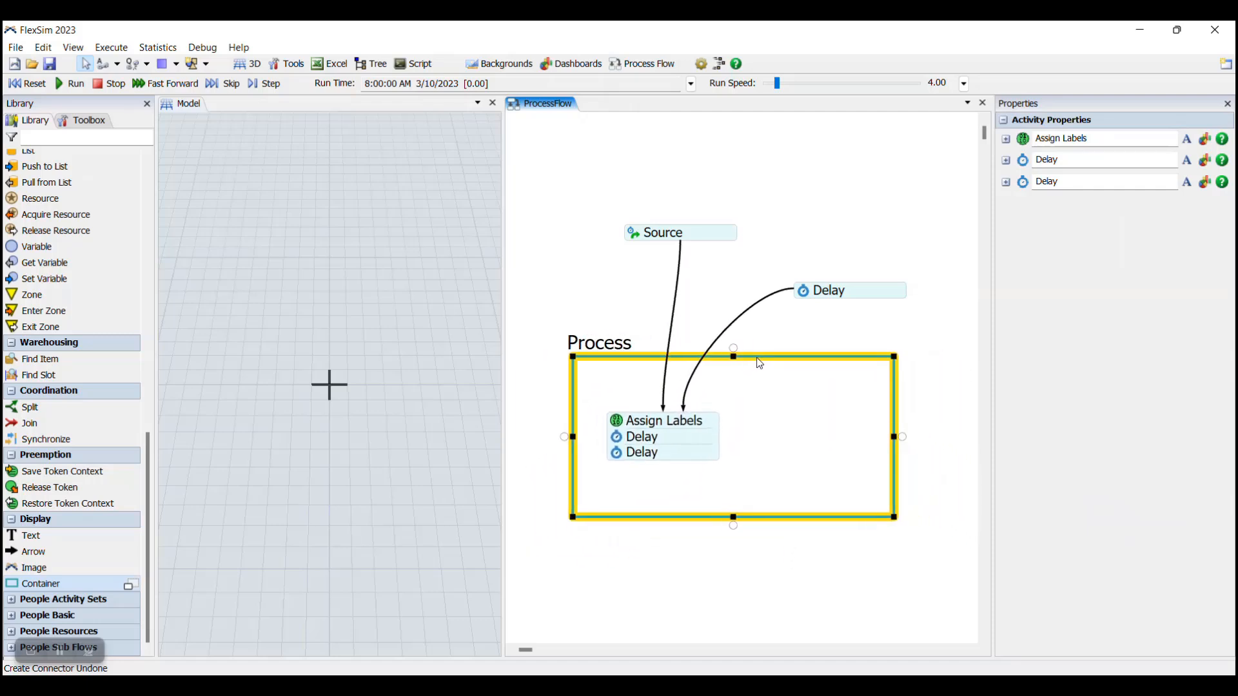
- Position the stack inside the Process container and connect the Source to the container
left_click_drag(733, 356, 752, 365)
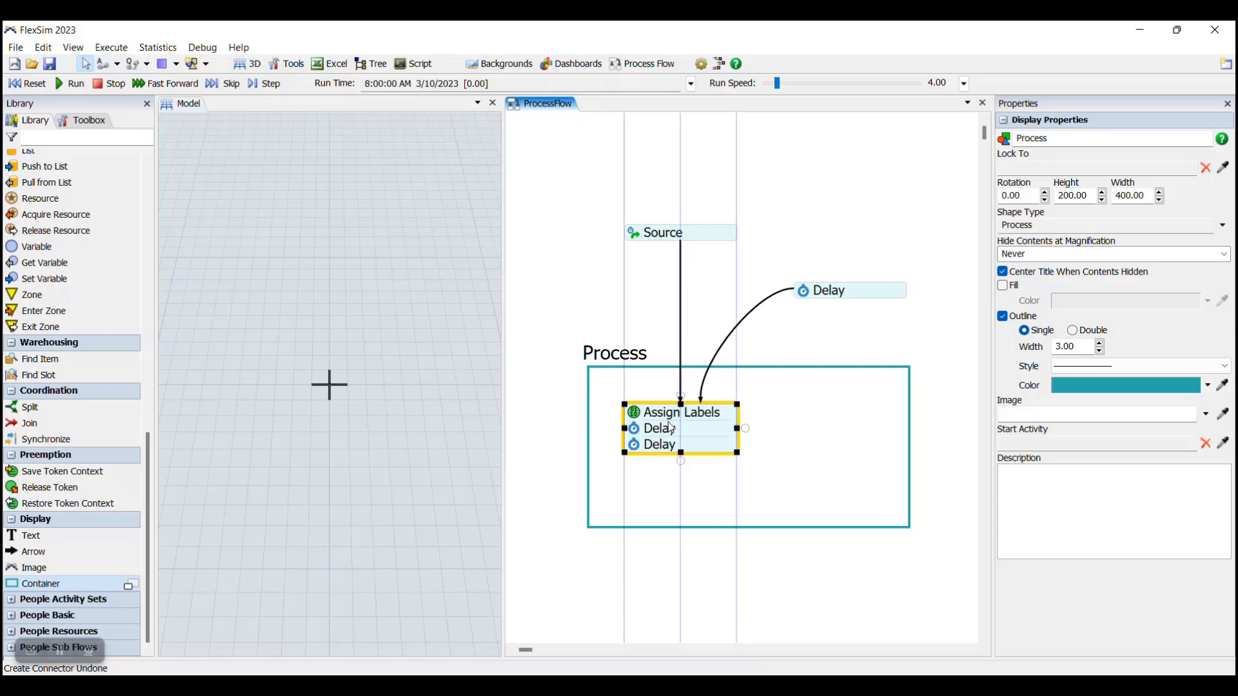
left_click(727, 320)
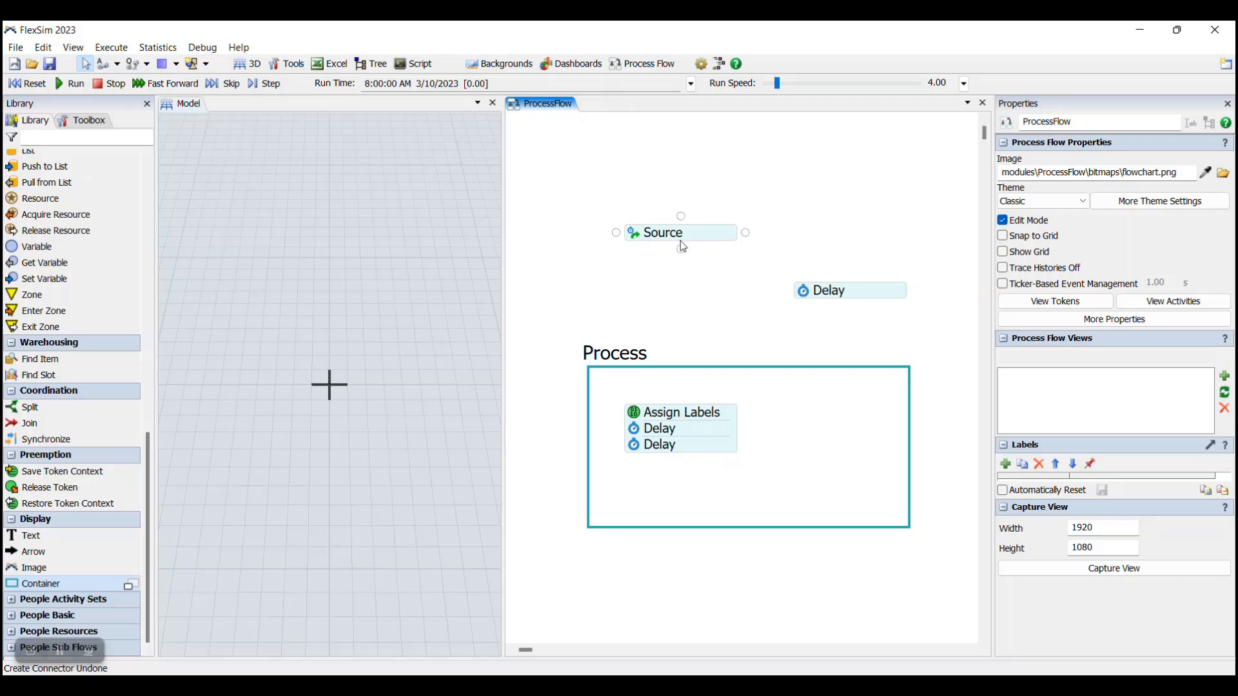
mouse_move(681, 247)
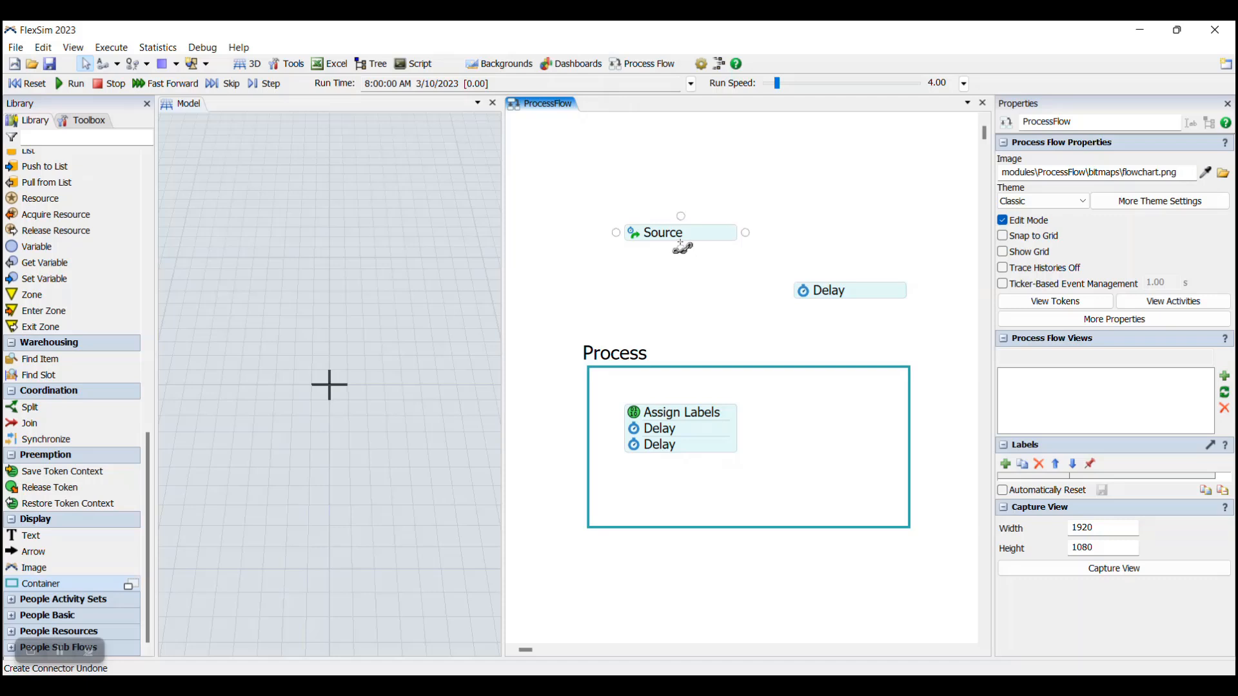
left_click_drag(680, 232, 750, 372)
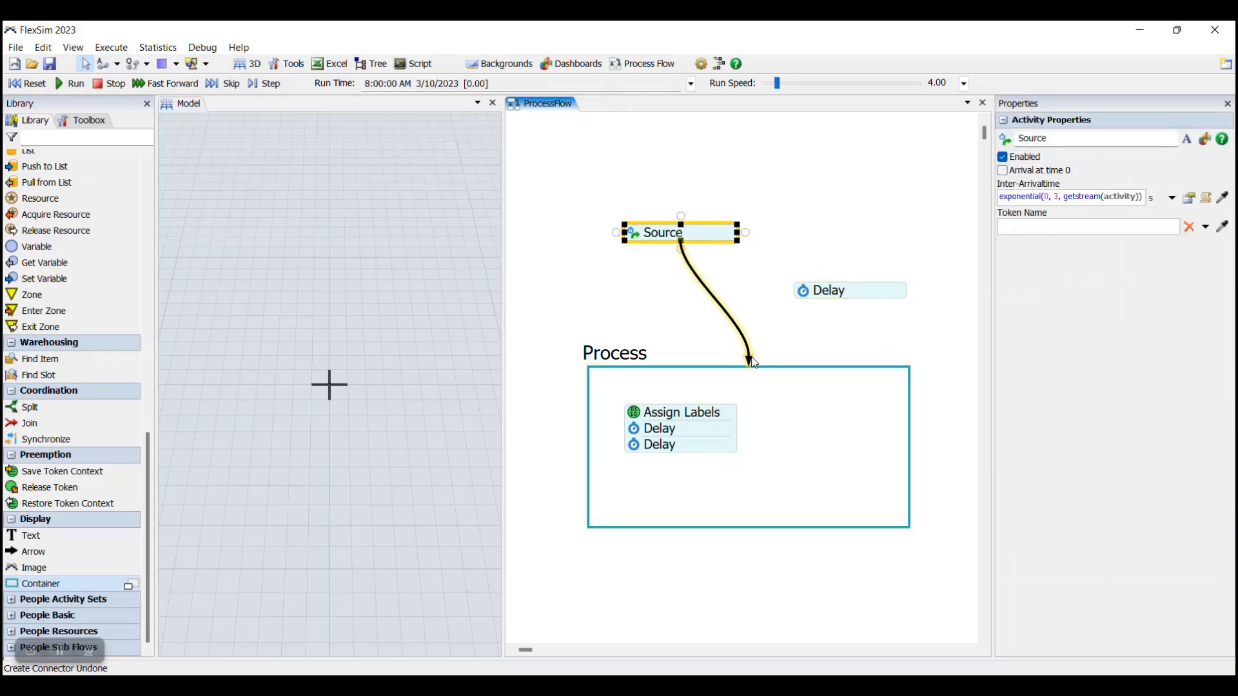
left_click(680, 428)
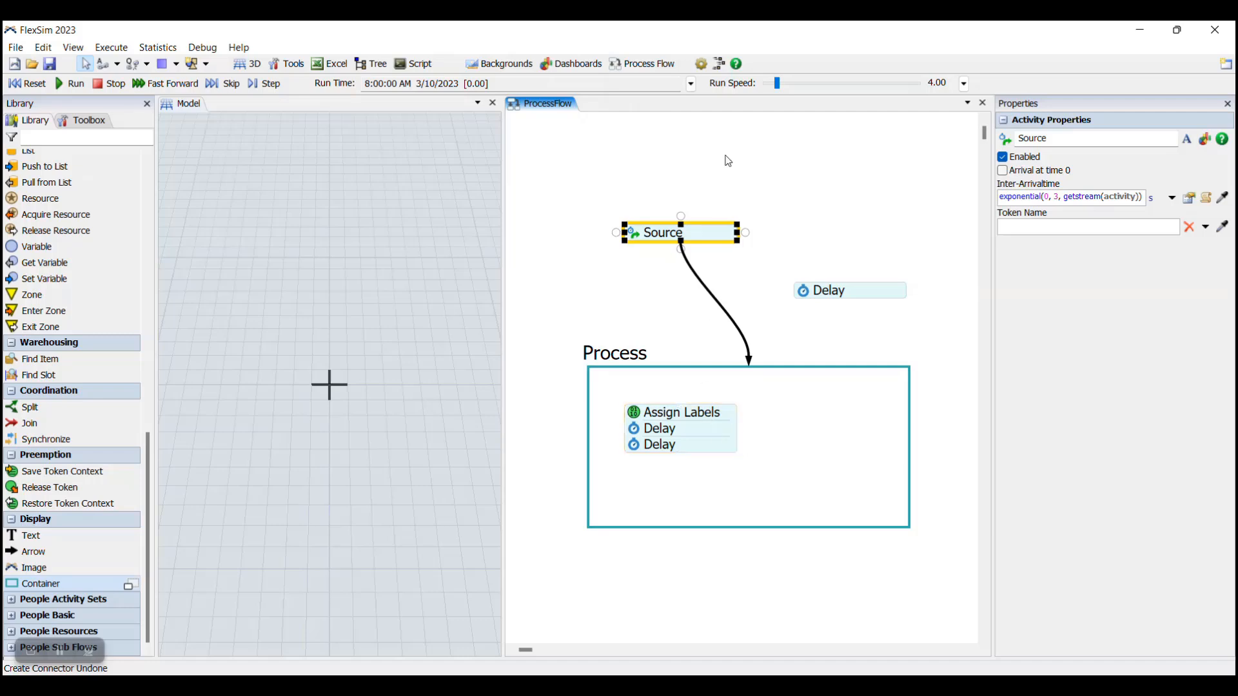
- Move the standalone Delay down into the lower part of the Process container
left_click(825, 290)
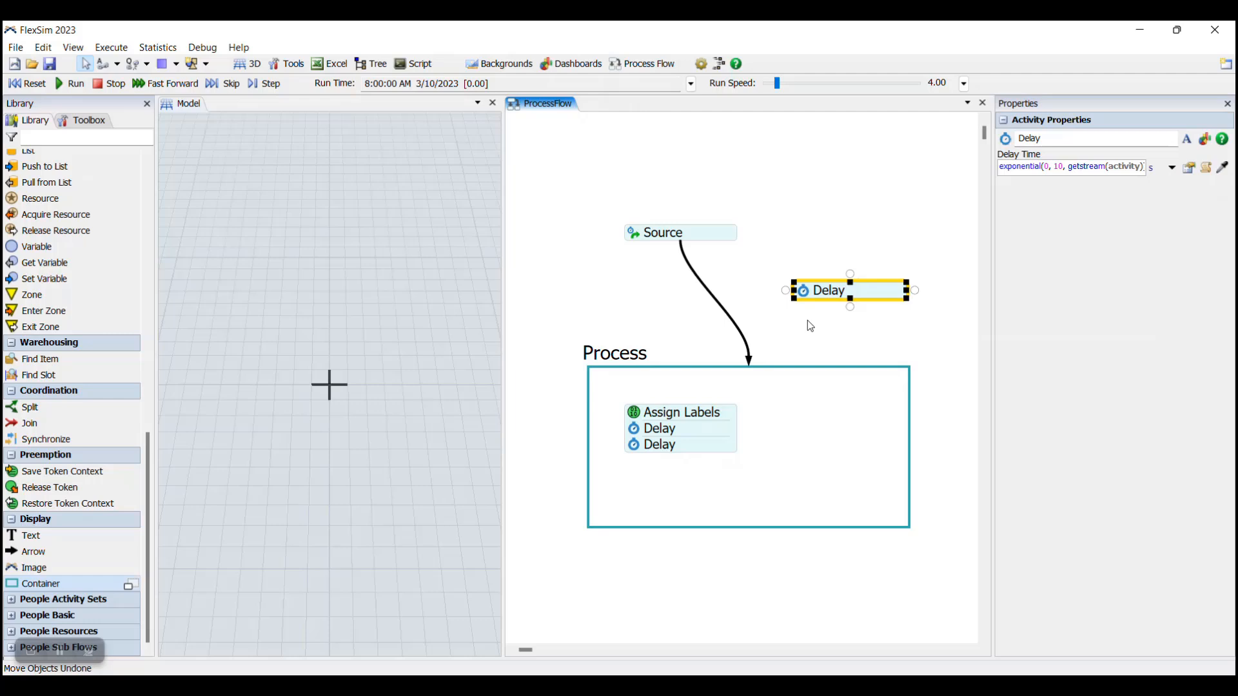
mouse_move(708, 403)
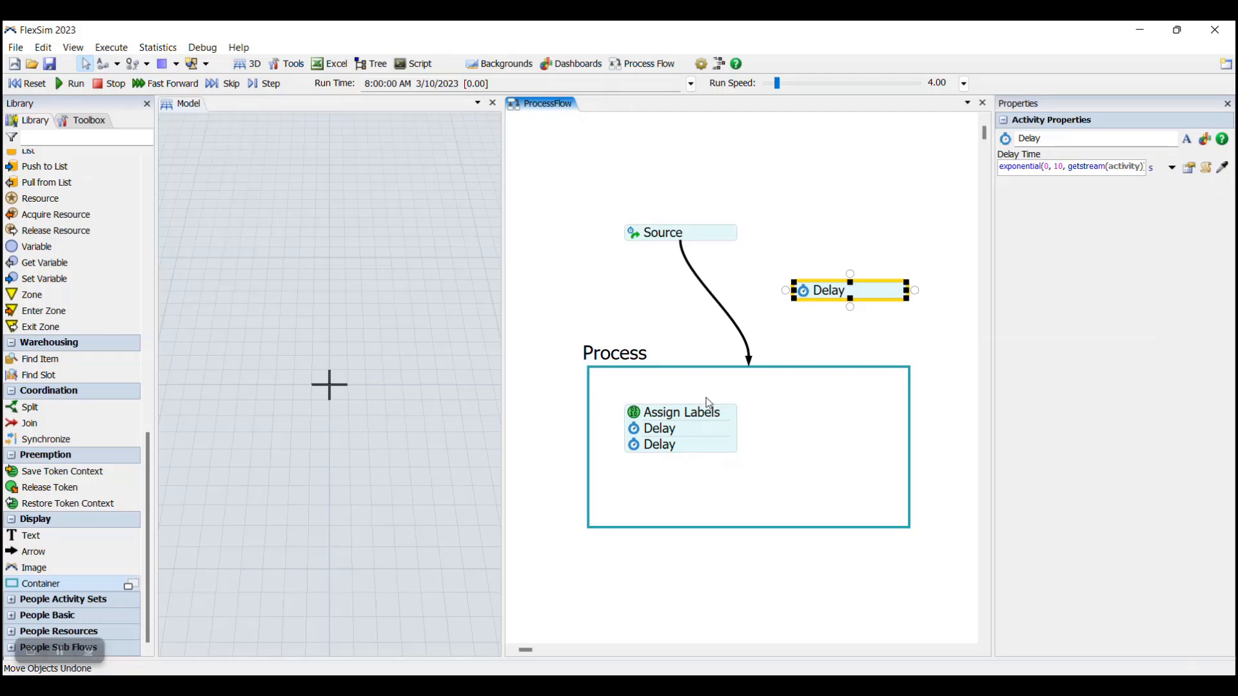
mouse_move(730, 498)
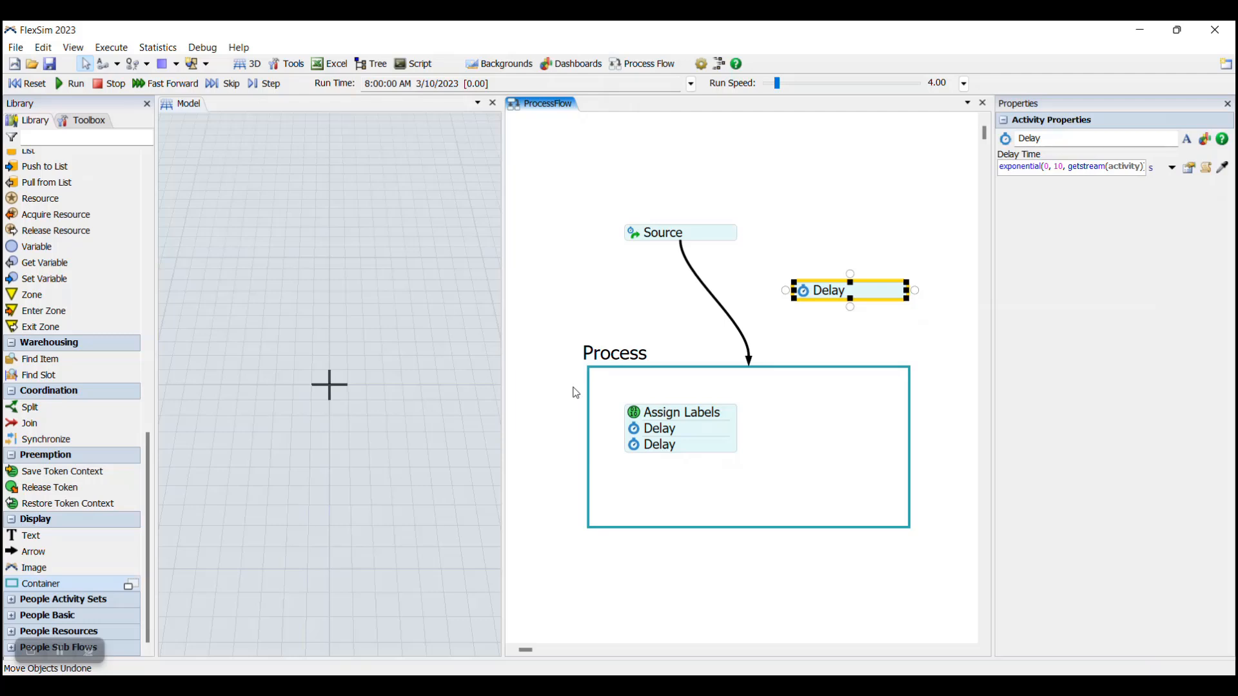
mouse_move(698, 401)
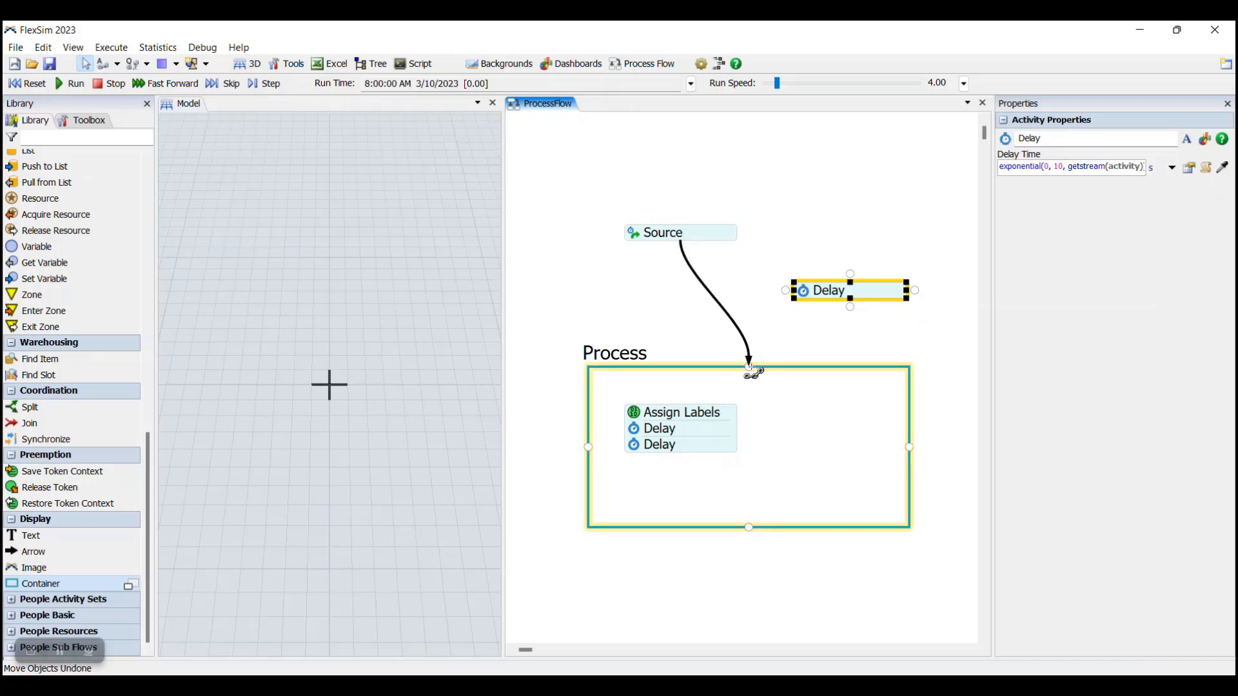
left_click_drag(849, 290, 748, 501)
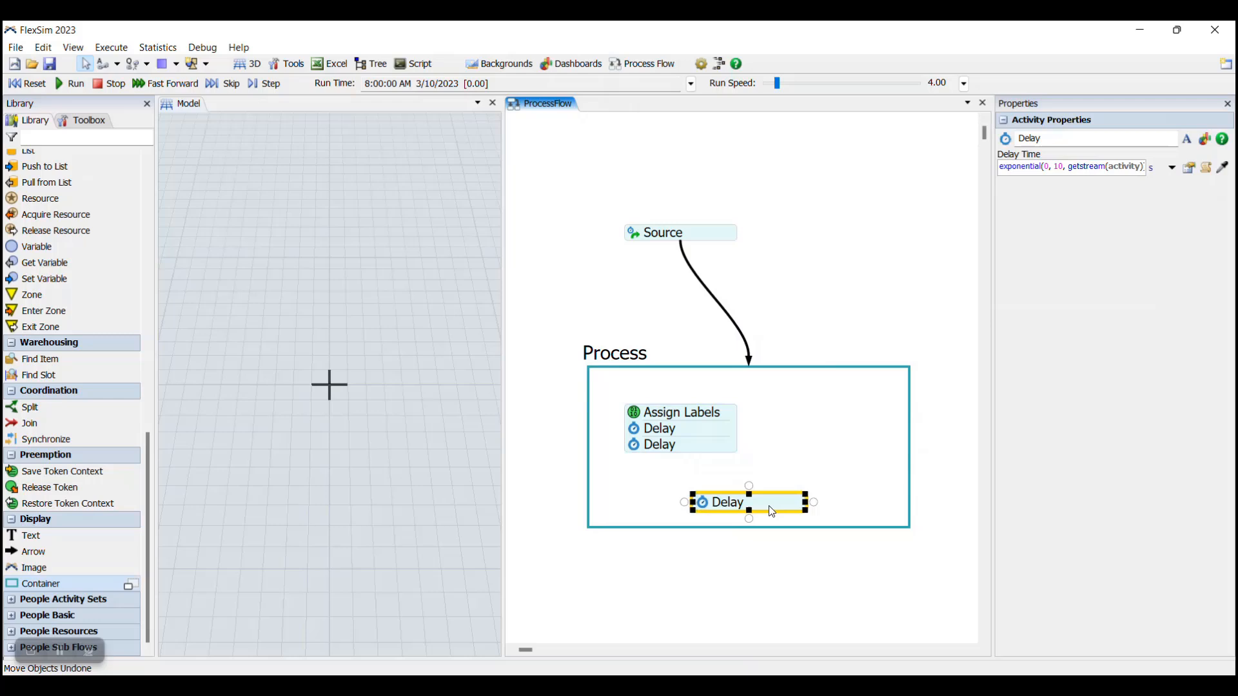
scroll("down", 3)
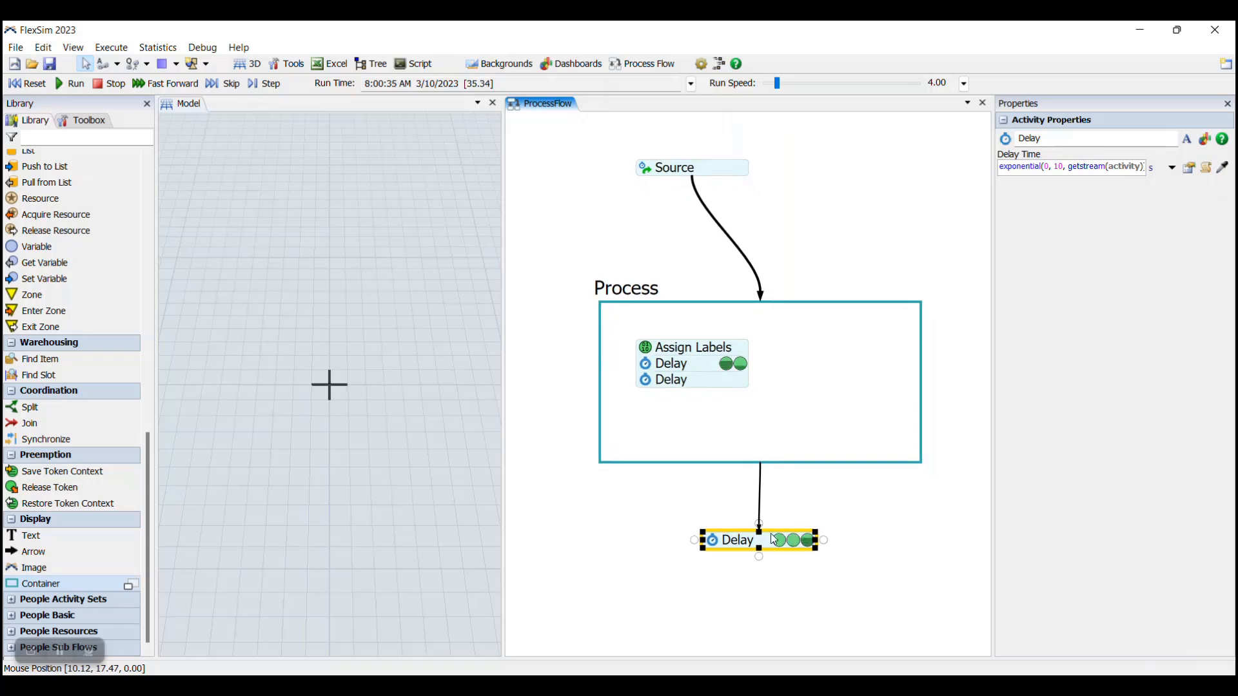
mouse_move(681, 516)
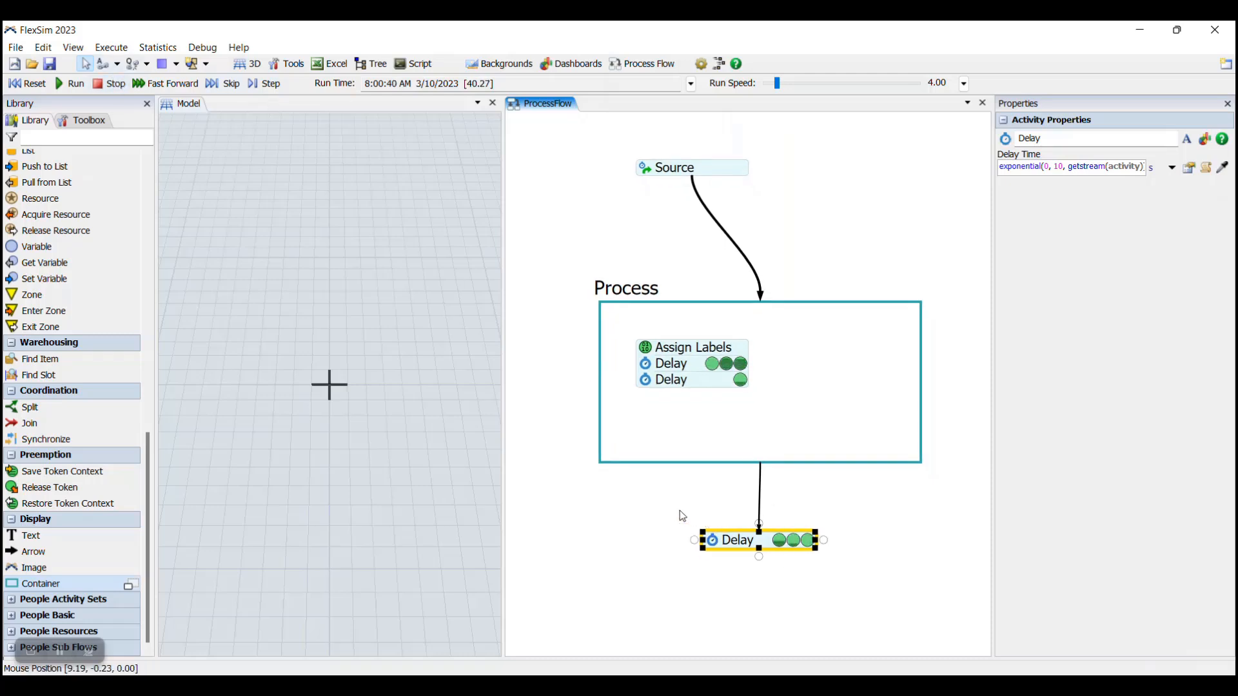